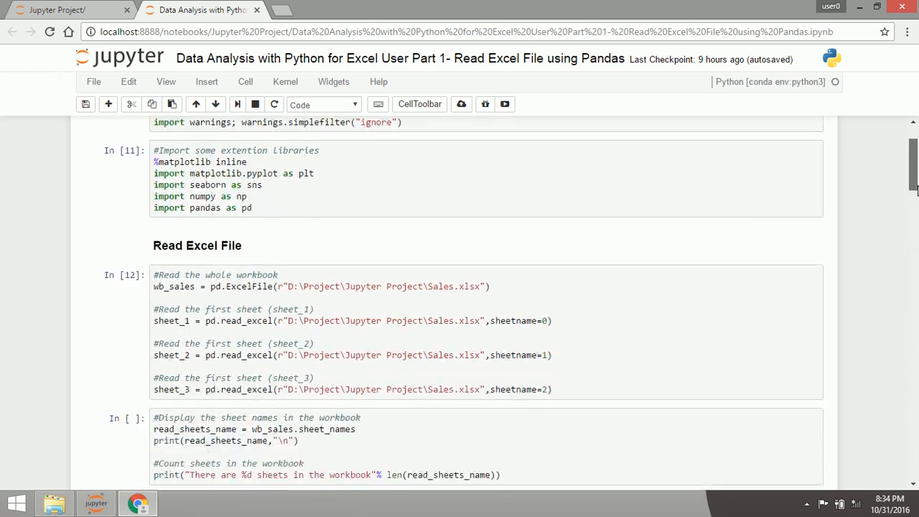
Add a '#Conditional Index' cell running sheet_1.query('["Male"] in SEX') and view the male rows.
{"action": "scroll", "scroll_direction": "down", "scroll_amount": 3}
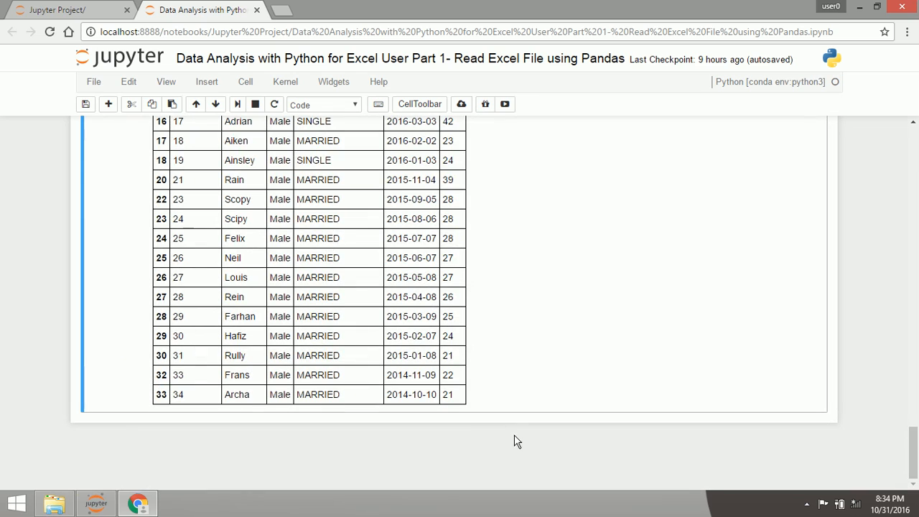
{"action": "mouse_move", "coordinate": [567, 315]}
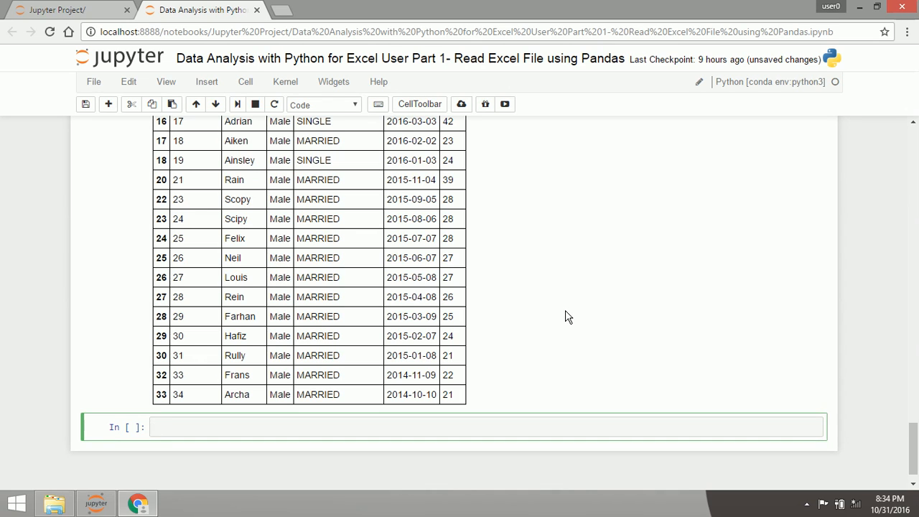
{"action": "type", "text": "#Conditional"}
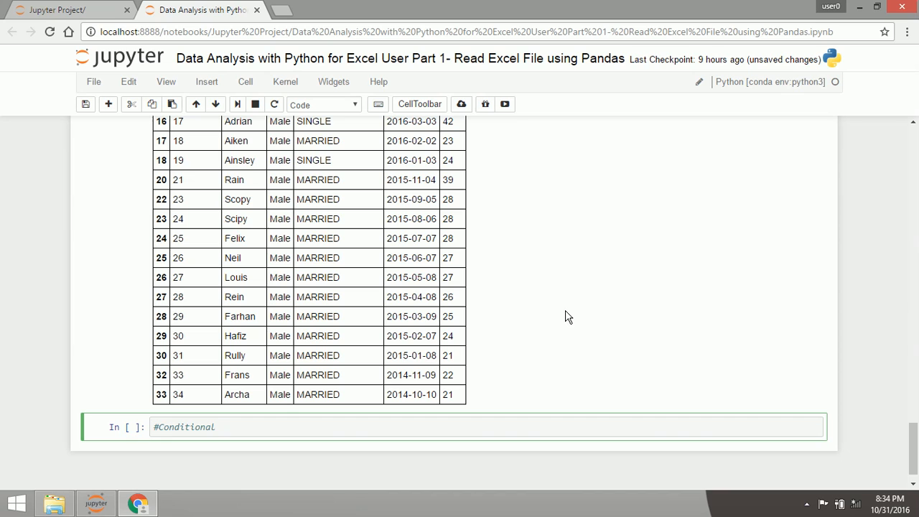
{"action": "type", "text": "Index"}
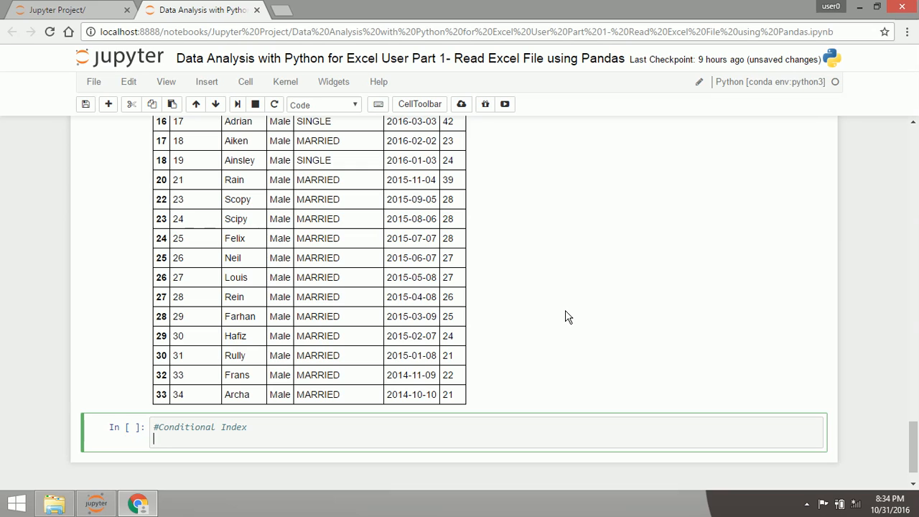
{"action": "type", "text": "sheet_1."}
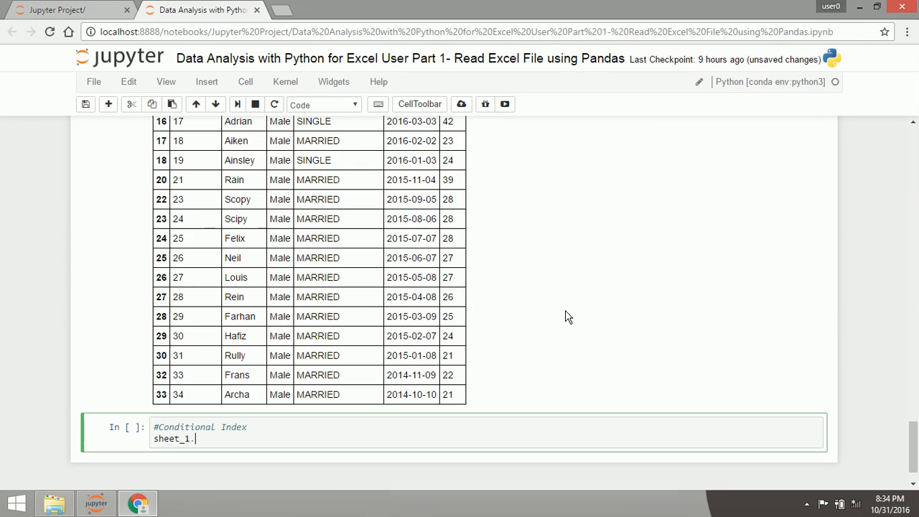
{"action": "type", "text": "query()"}
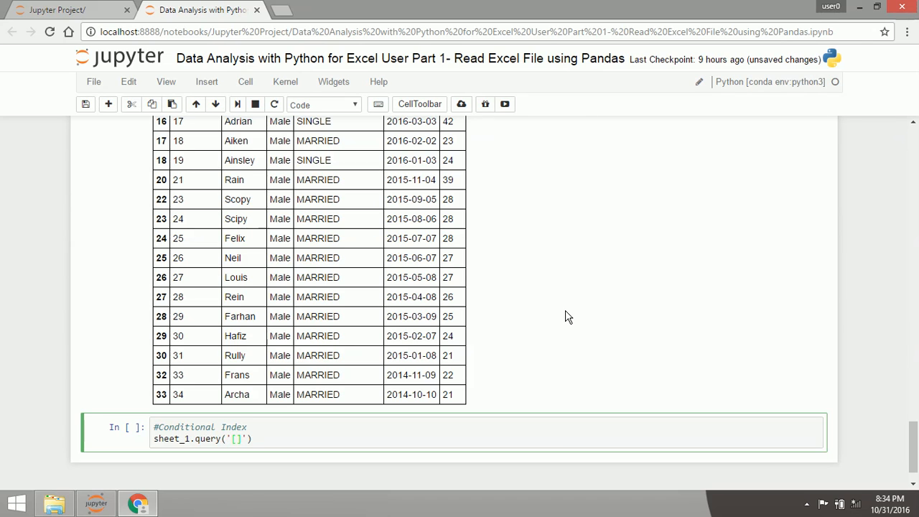
{"action": "type", "text": "\"\""}
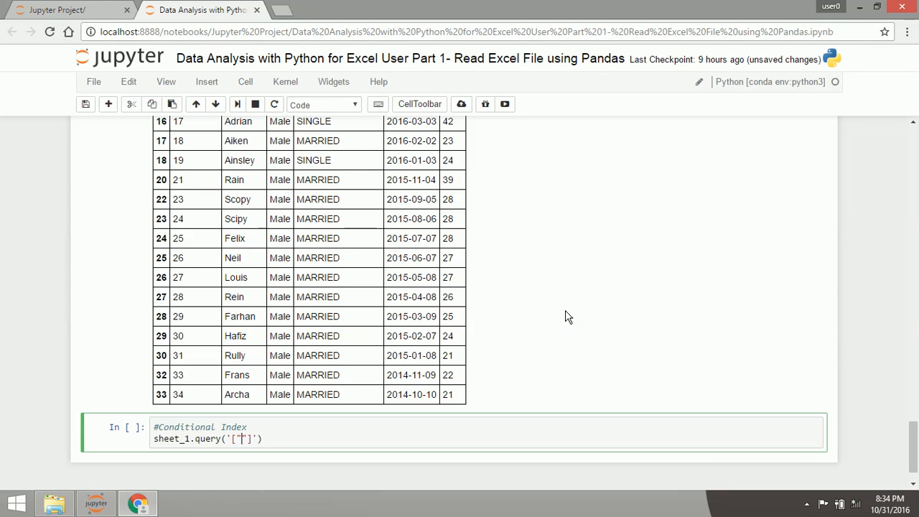
{"action": "type", "text": "Male"}
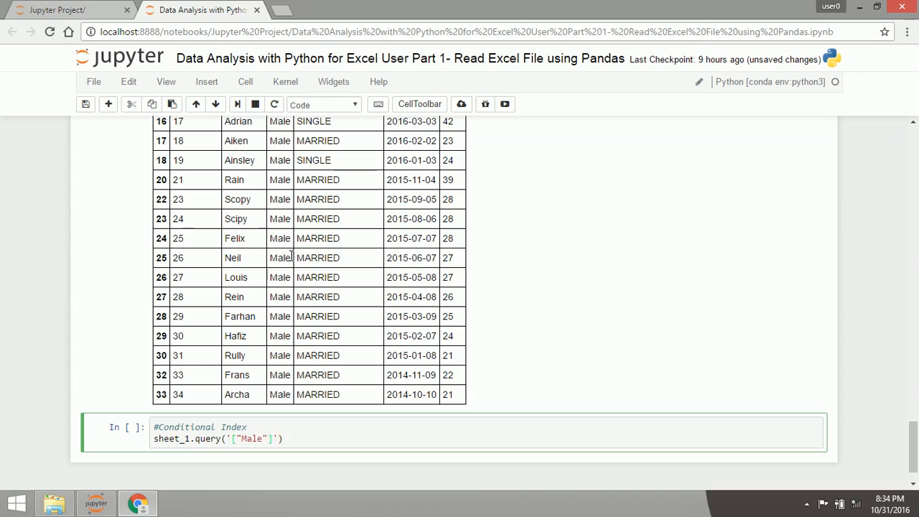
{"action": "type", "text": "in SEX"}
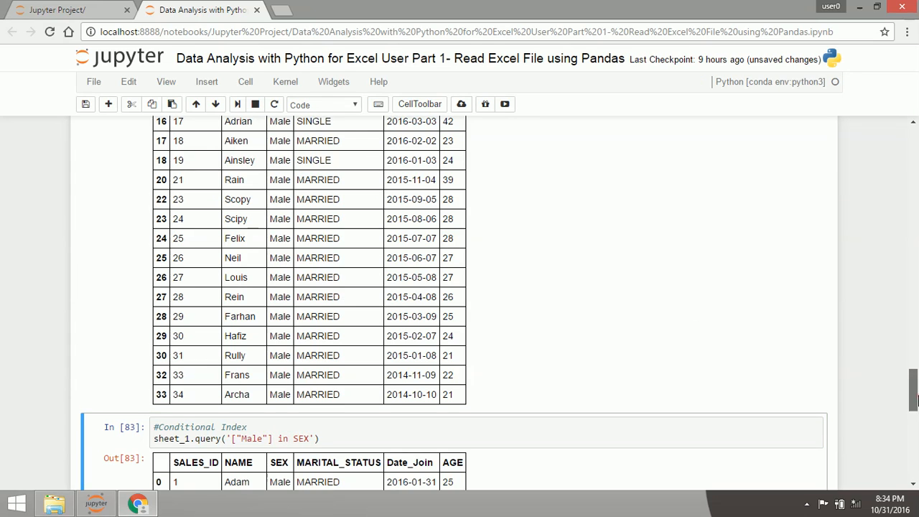
{"action": "scroll", "scroll_direction": "down", "scroll_amount": 3}
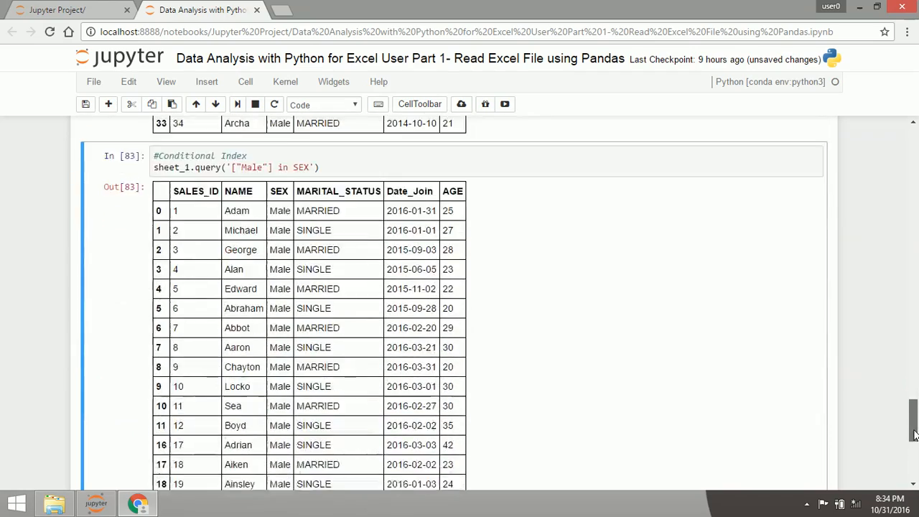
{"action": "scroll", "scroll_direction": "down", "scroll_amount": 3}
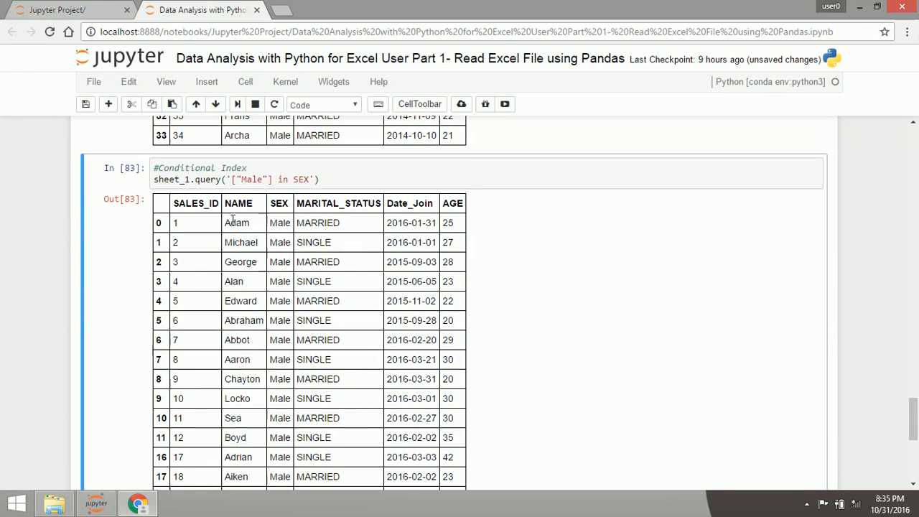
{"action": "mouse_move", "coordinate": [266, 229]}
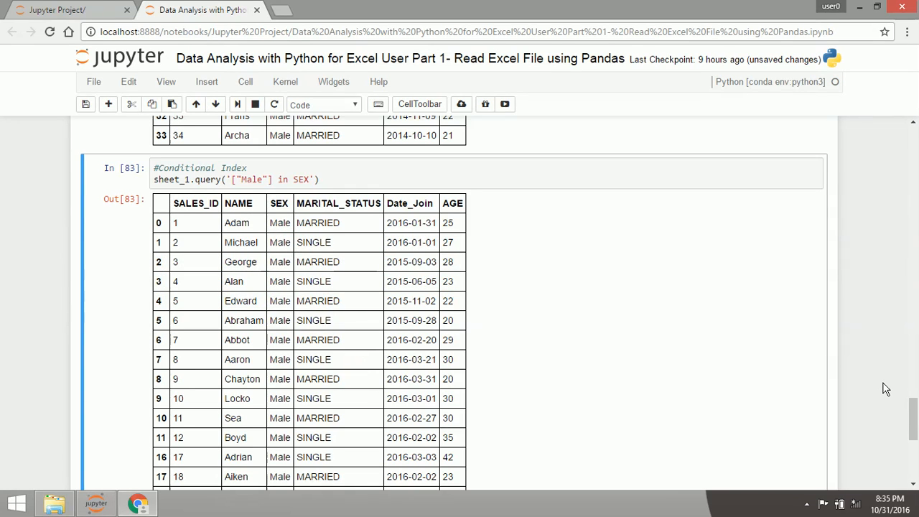
Start a new cell with a '#Rename_Column' comment.
{"action": "scroll", "scroll_direction": "down", "scroll_amount": 3}
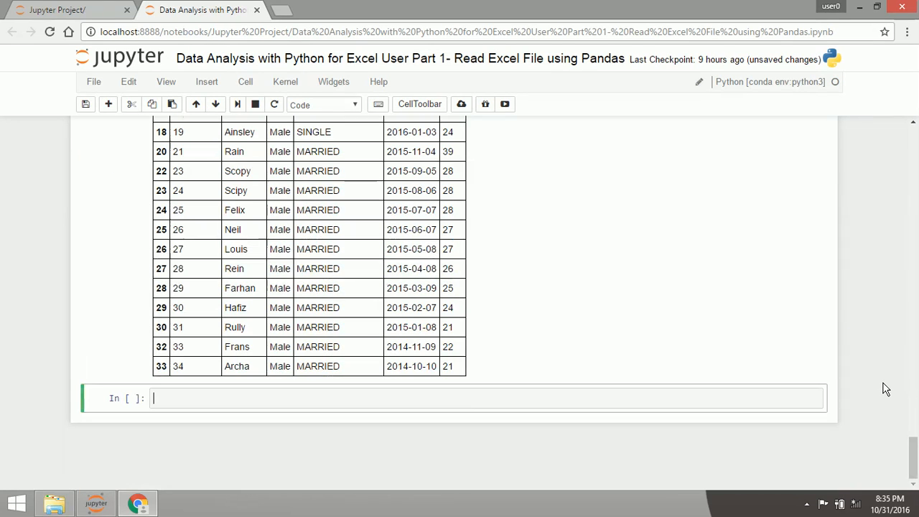
{"action": "type", "text": "#"}
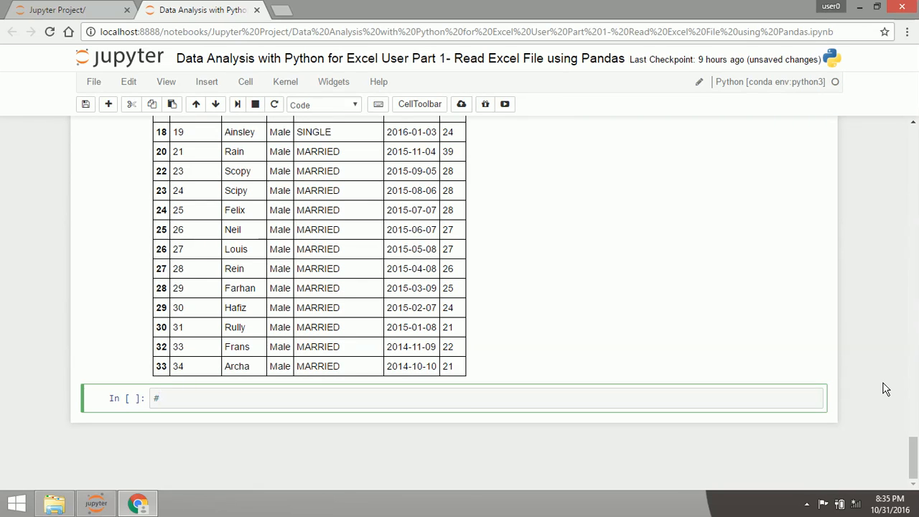
{"action": "type", "text": "r"}
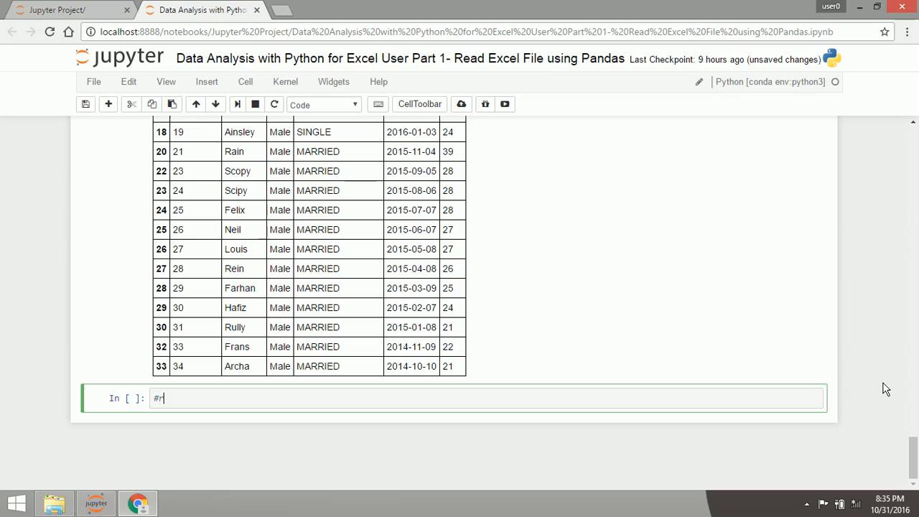
{"action": "type", "text": "ename_"}
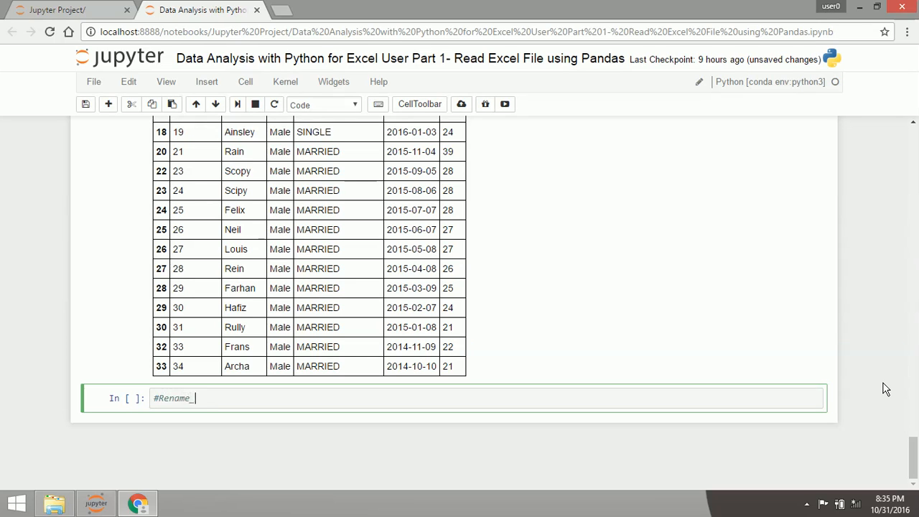
{"action": "type", "text": "Column"}
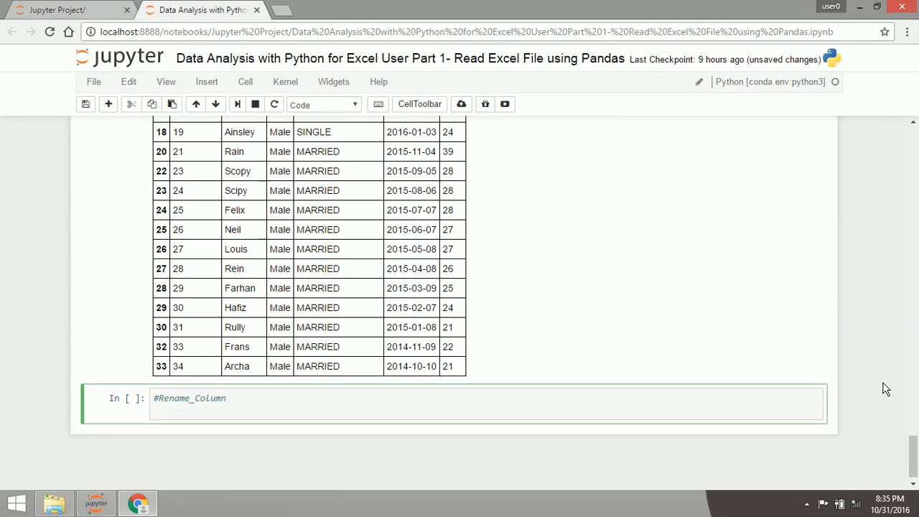
Run sheet_1.rename(columns={"SALES_ID":"ID"}) and view the table with the ID column.
{"action": "type", "text": "se"}
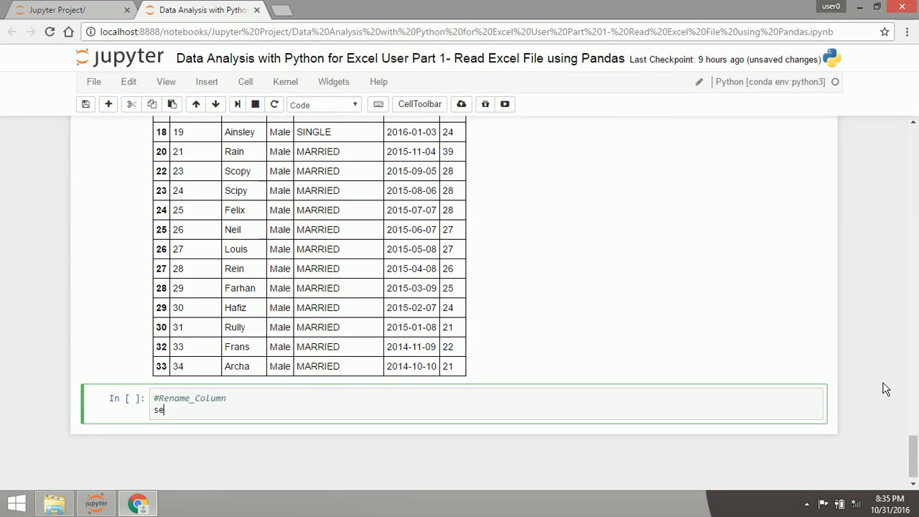
{"action": "type", "text": "heet_1"}
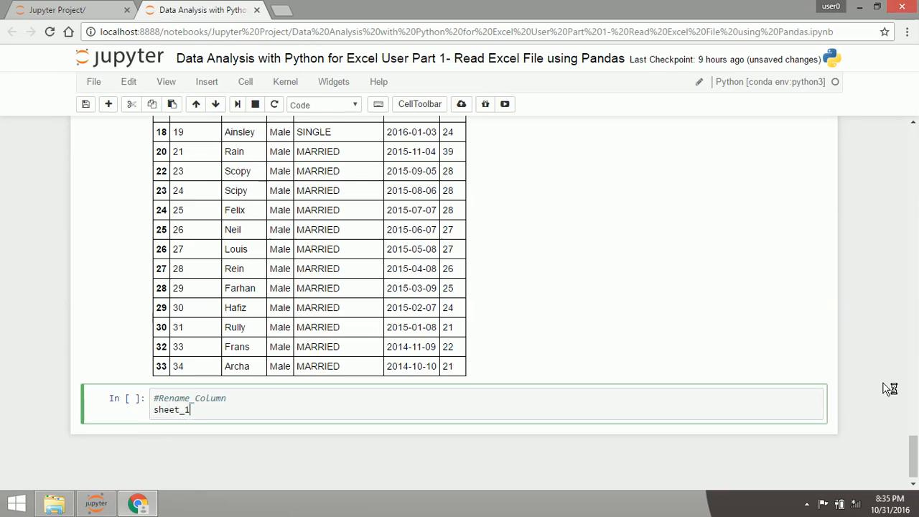
{"action": "type", "text": "."}
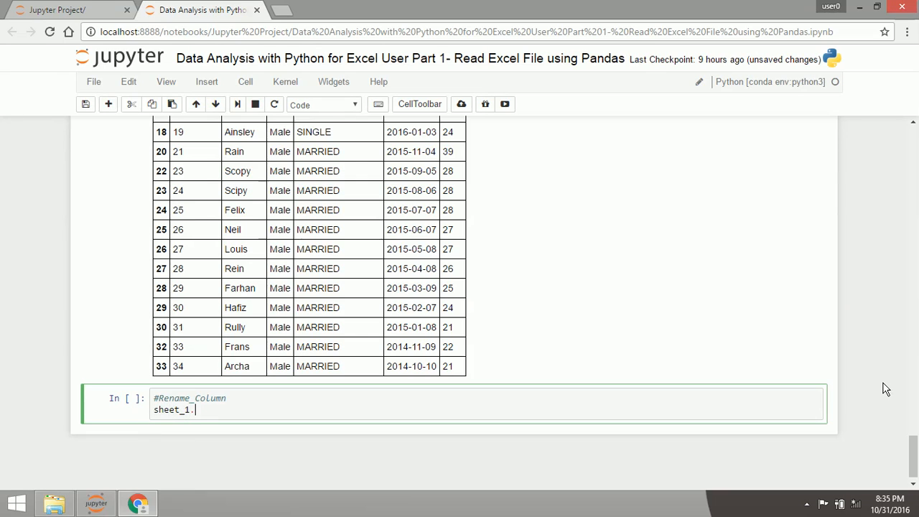
{"action": "type", "text": "rename"}
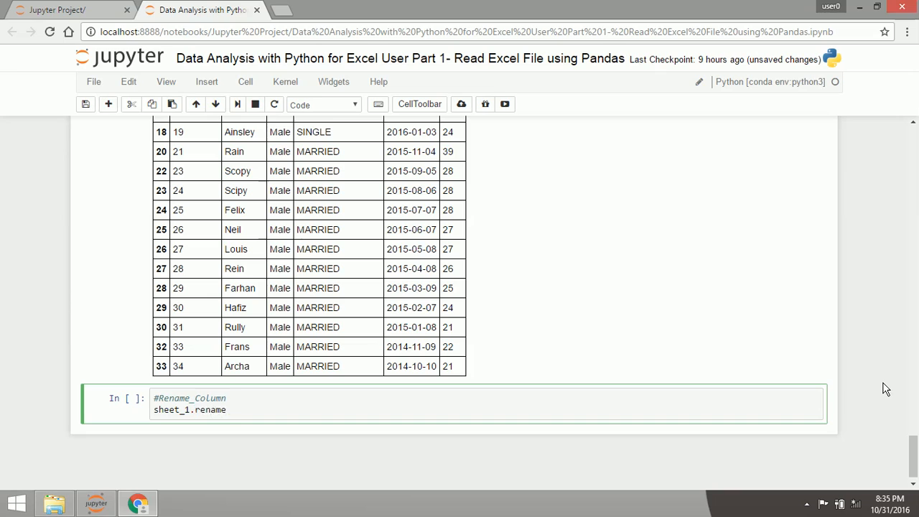
{"action": "type", "text": "(columns="}
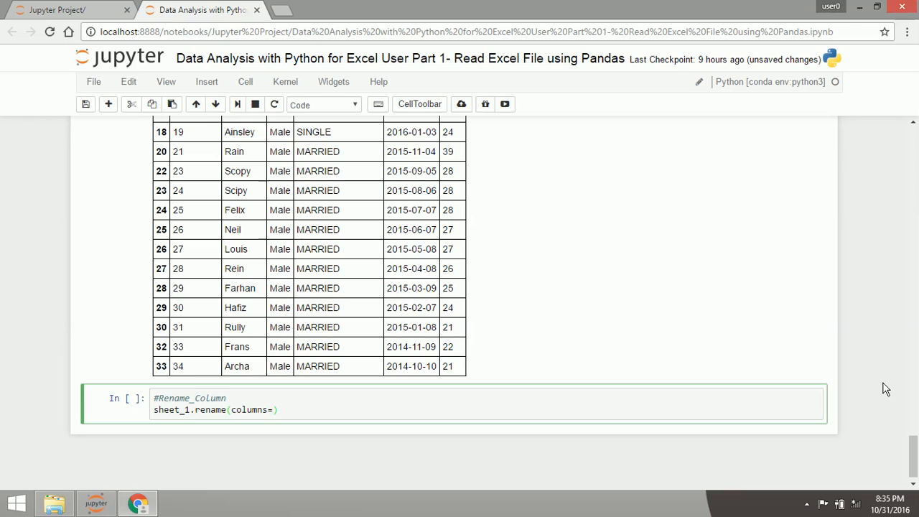
{"action": "type", "text": "{\"\"}"}
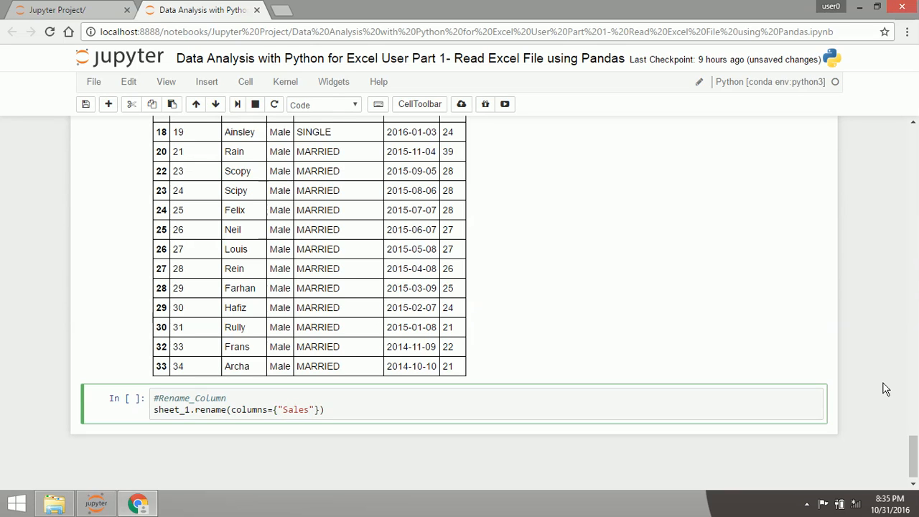
{"action": "scroll", "scroll_direction": "up", "scroll_amount": 3}
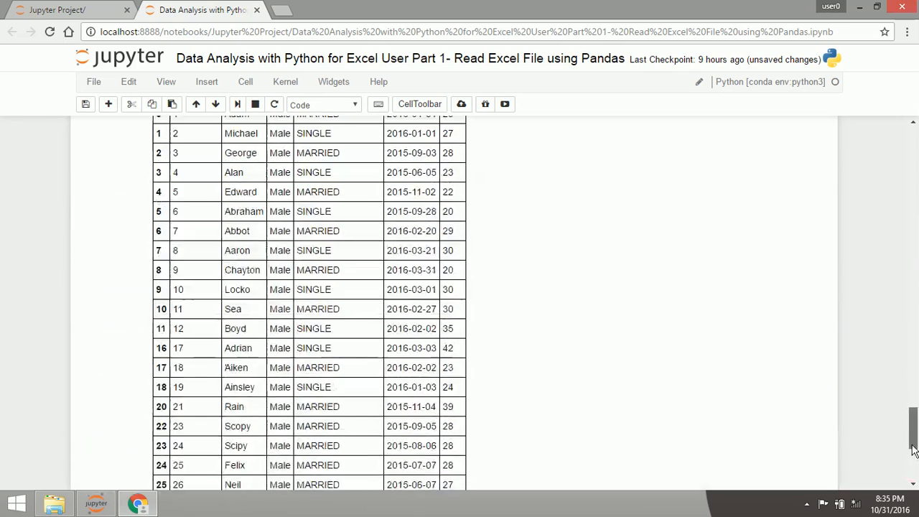
{"action": "scroll", "scroll_direction": "down", "scroll_amount": 3}
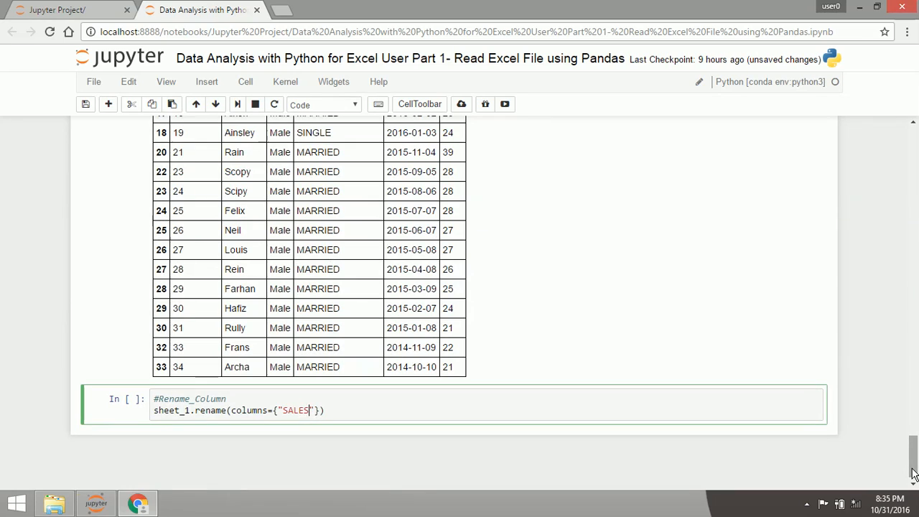
{"action": "type", "text": "_ID"}
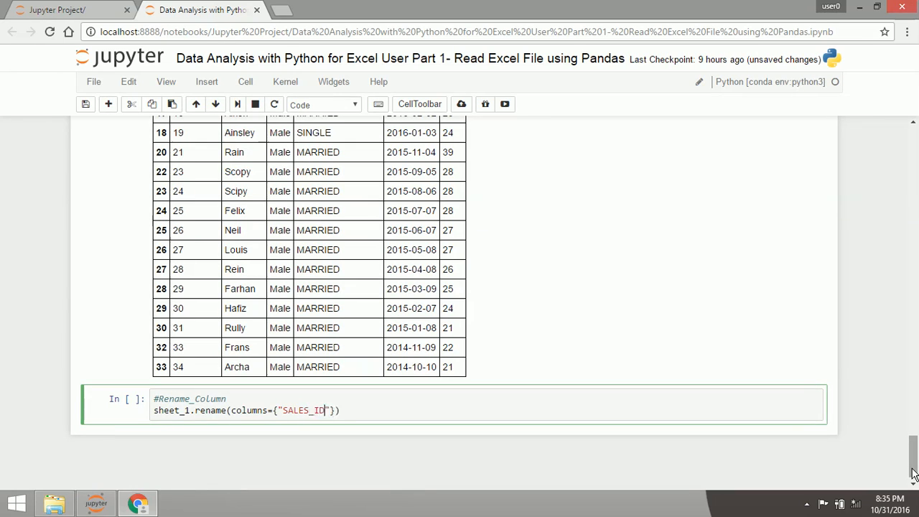
{"action": "type", "text": ":\"ID\""}
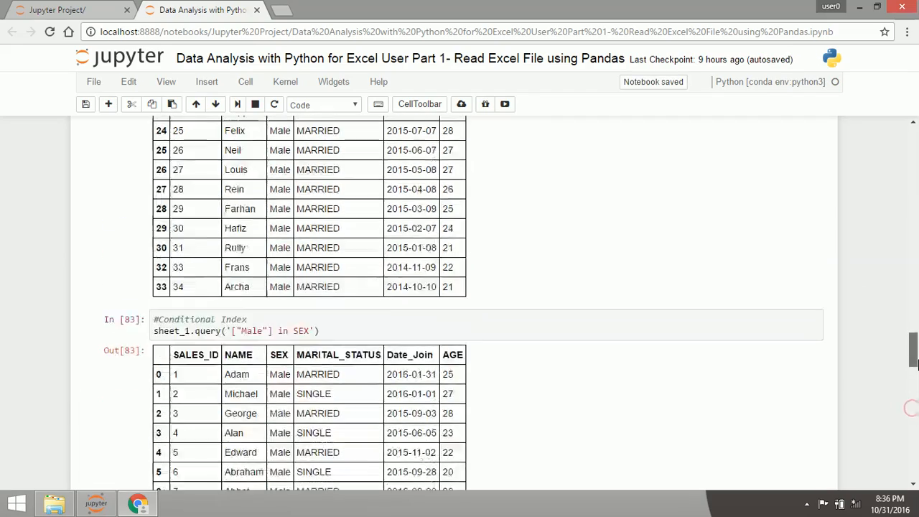
{"action": "scroll", "scroll_direction": "down", "scroll_amount": 3}
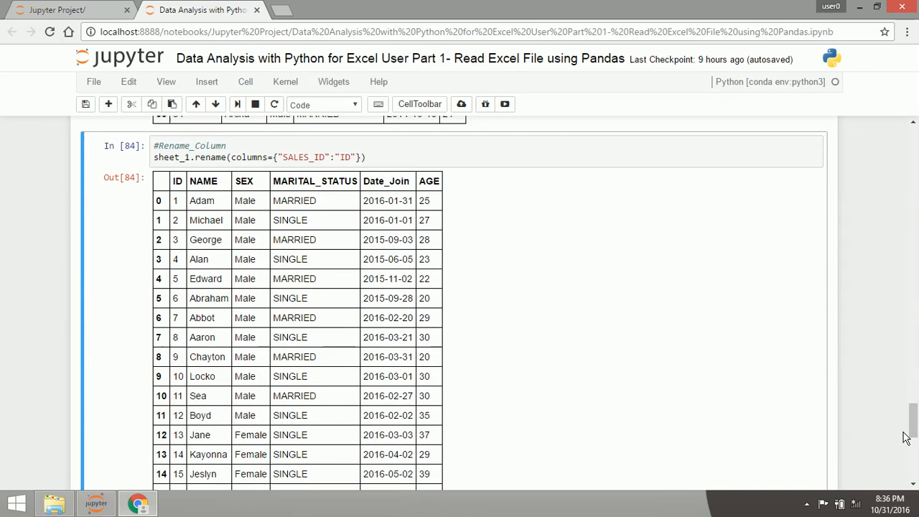
{"action": "scroll", "scroll_direction": "down", "scroll_amount": 3}
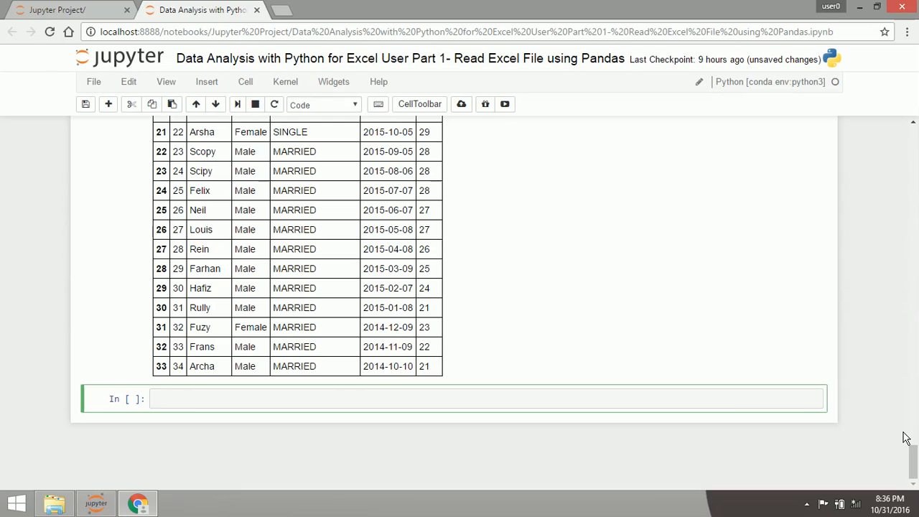
Enter sheet_1.sort_values("Name", ascending=True) in the new cell and run it.
{"action": "type", "text": "sheet_1"}
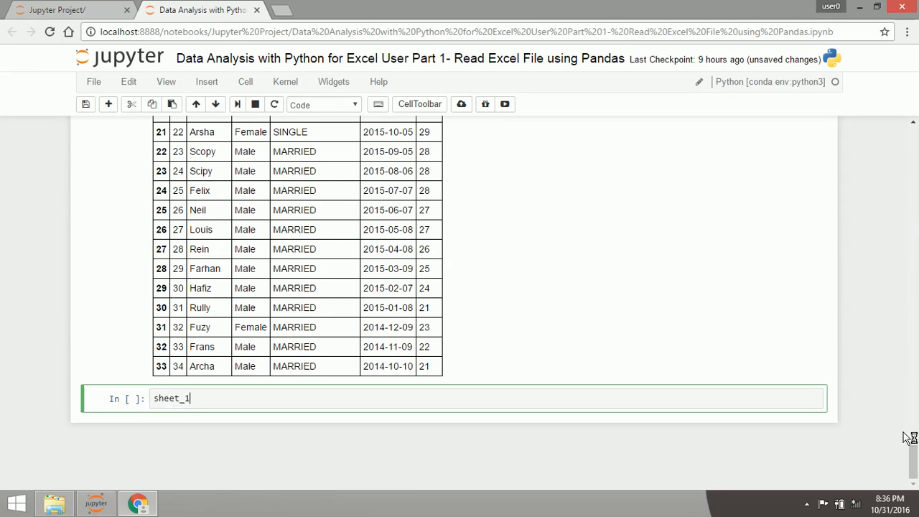
{"action": "type", "text": ".sort_v"}
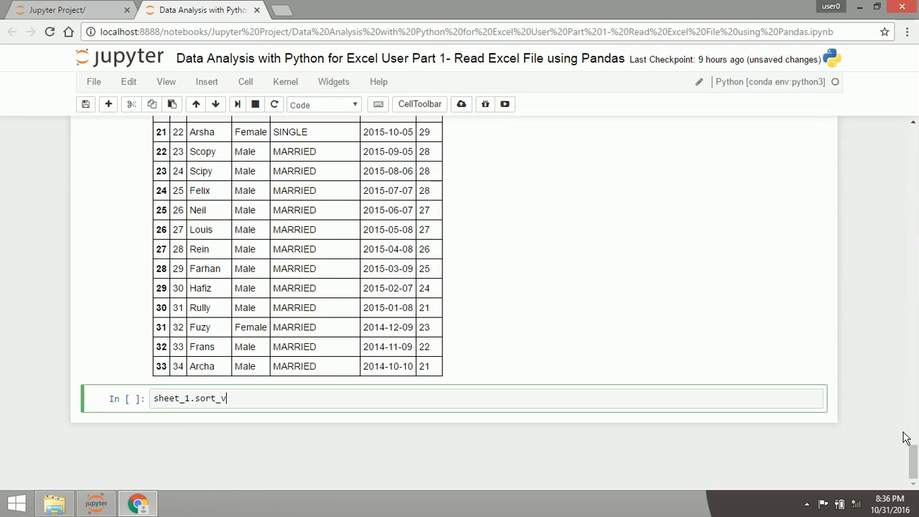
{"action": "type", "text": "alues"}
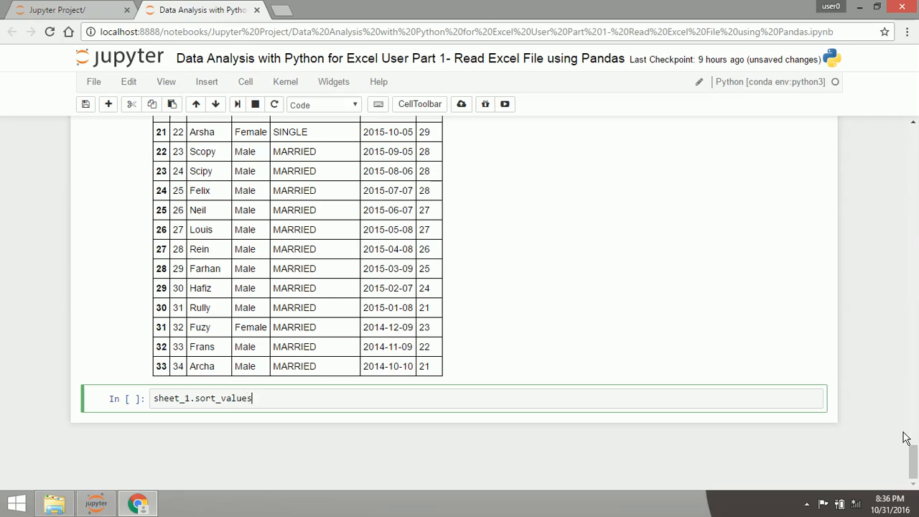
{"action": "type", "text": "()"}
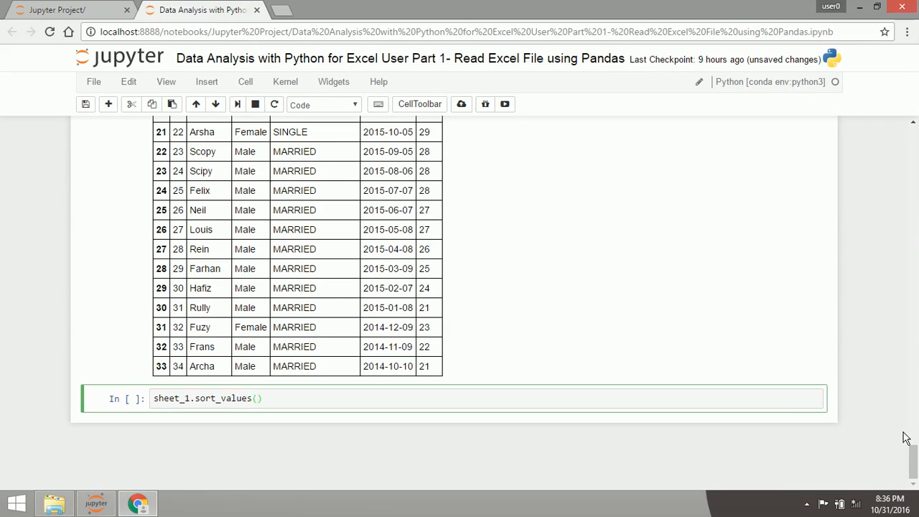
{"action": "type", "text": "\"\""}
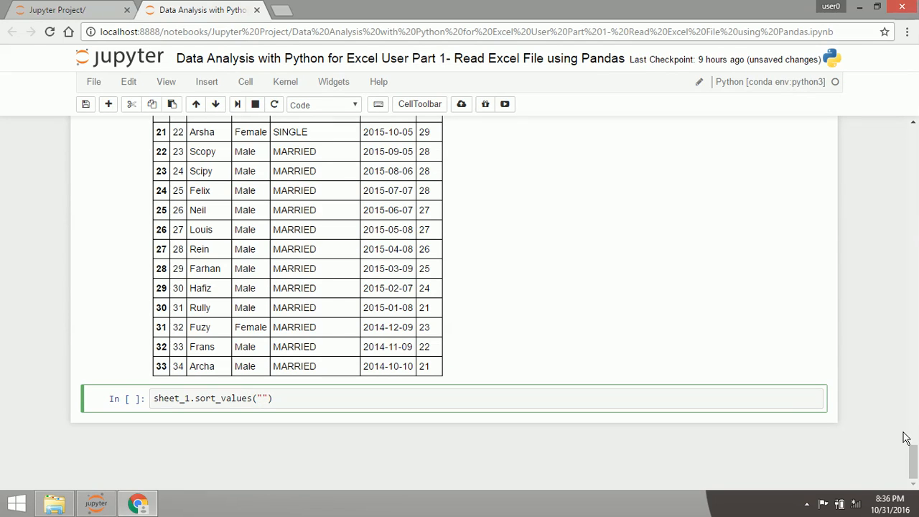
{"action": "mouse_move", "coordinate": [911, 455]}
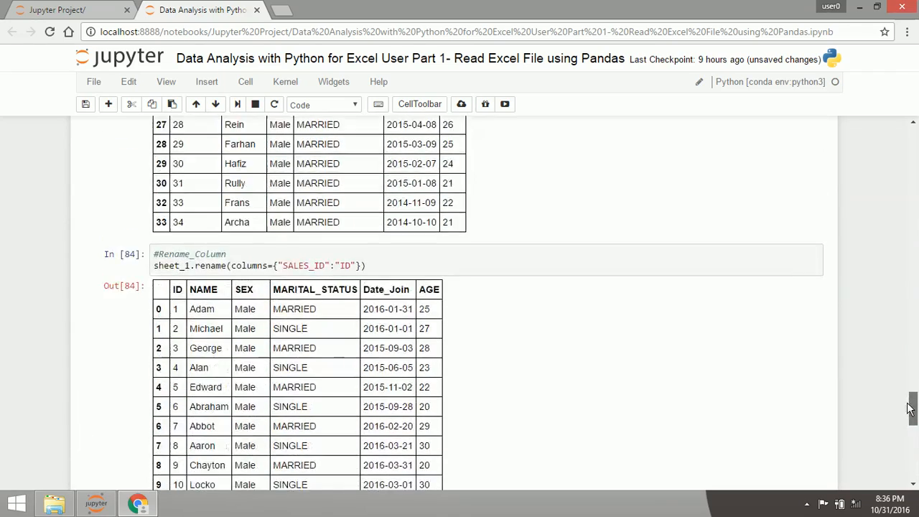
{"action": "scroll", "scroll_direction": "down", "scroll_amount": 3}
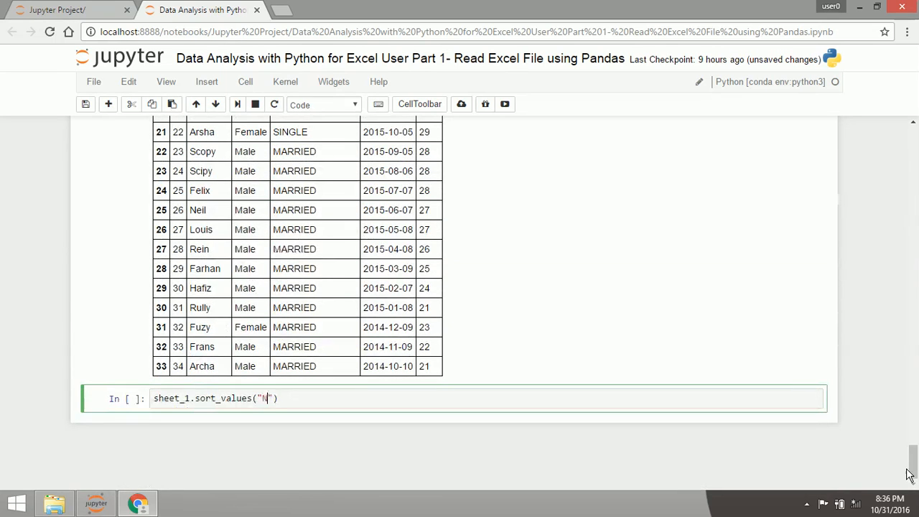
{"action": "type", "text": "ame"}
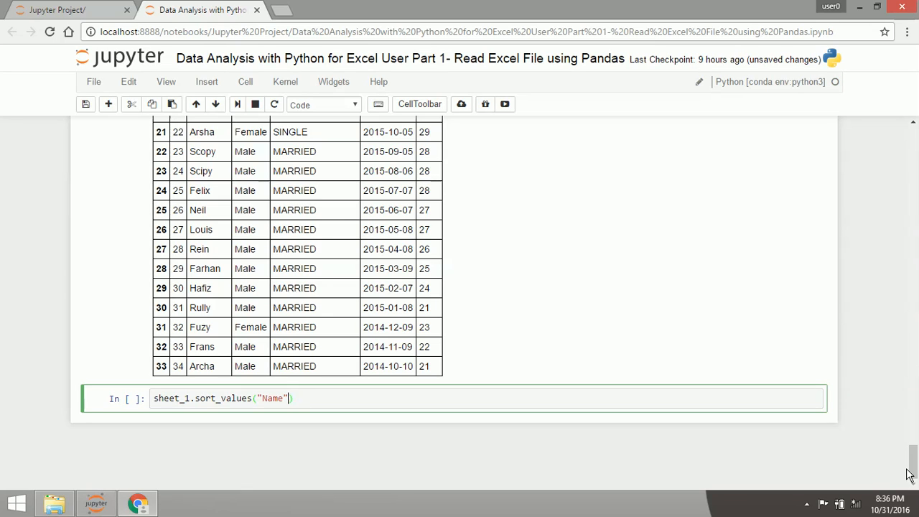
{"action": "type", "text": ","}
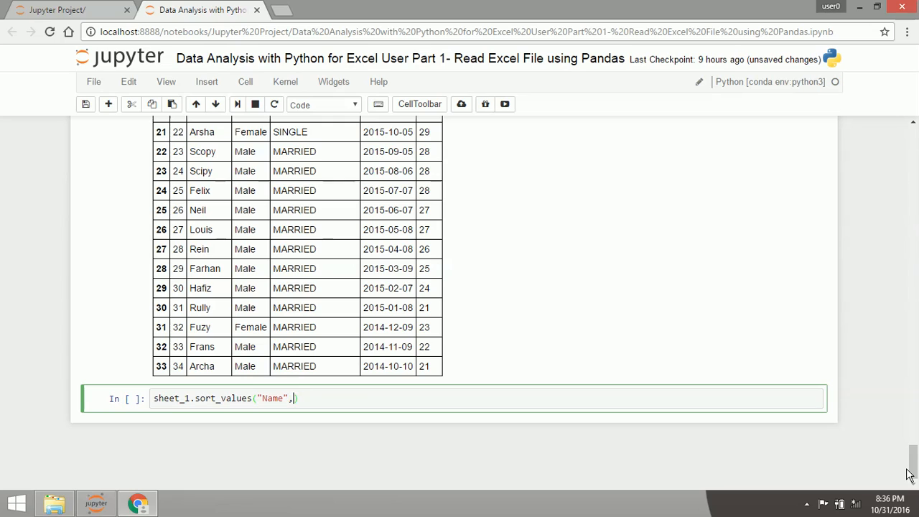
{"action": "type", "text": "ass"}
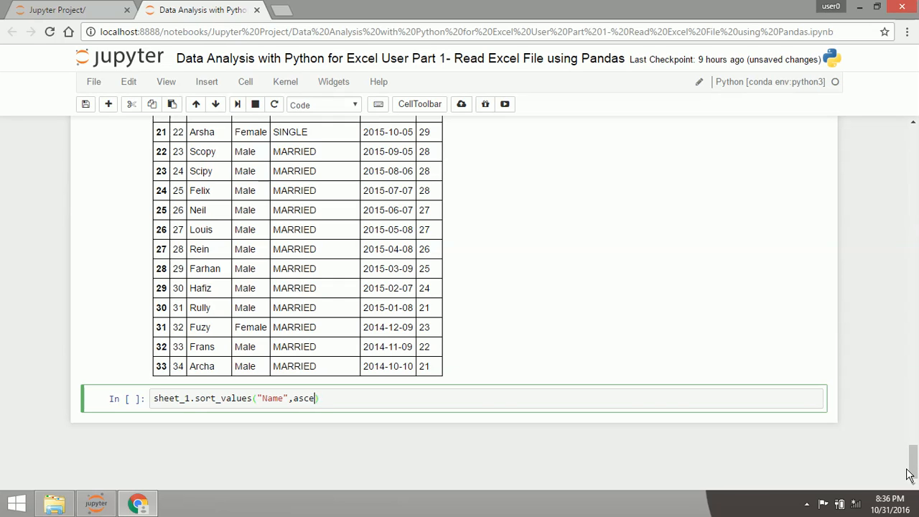
{"action": "type", "text": "nding=True"}
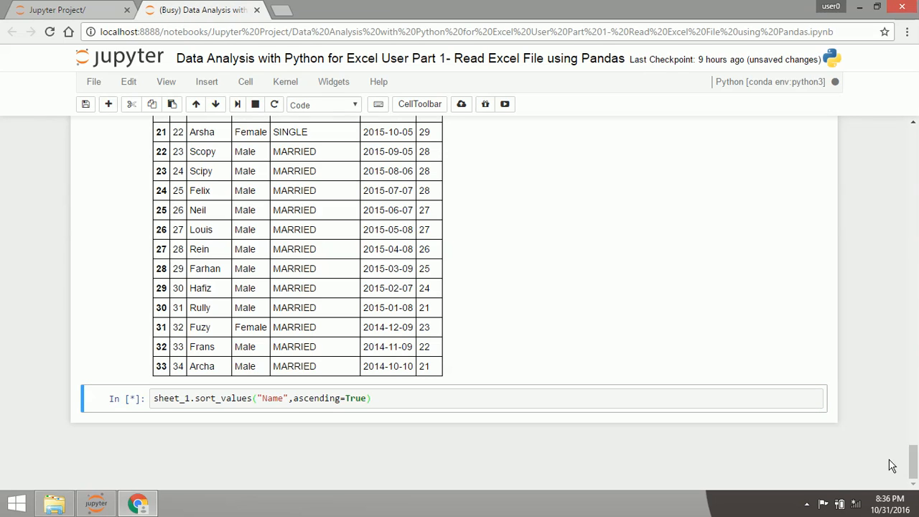
{"action": "mouse_move", "coordinate": [835, 84]}
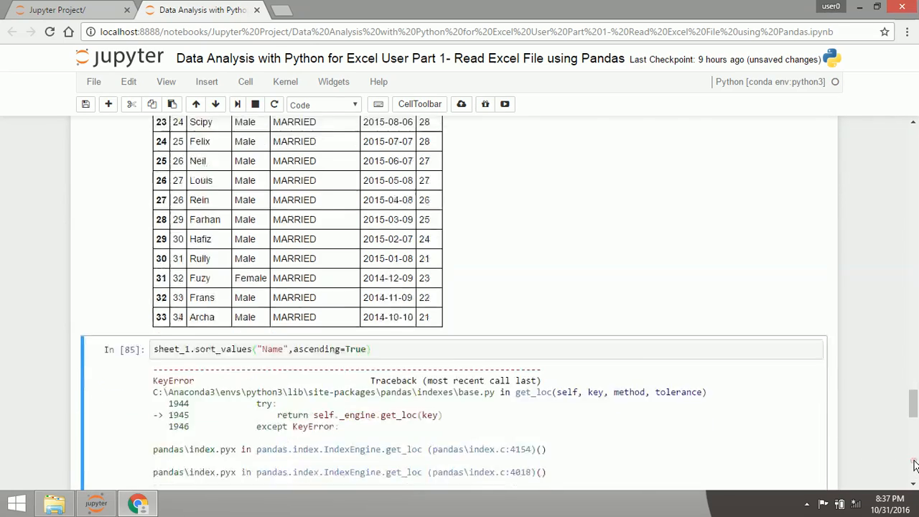
Switch the sort key to "NAME" and scroll through the alphabetical output starting with Aaron.
{"action": "scroll", "scroll_direction": "down", "scroll_amount": 3}
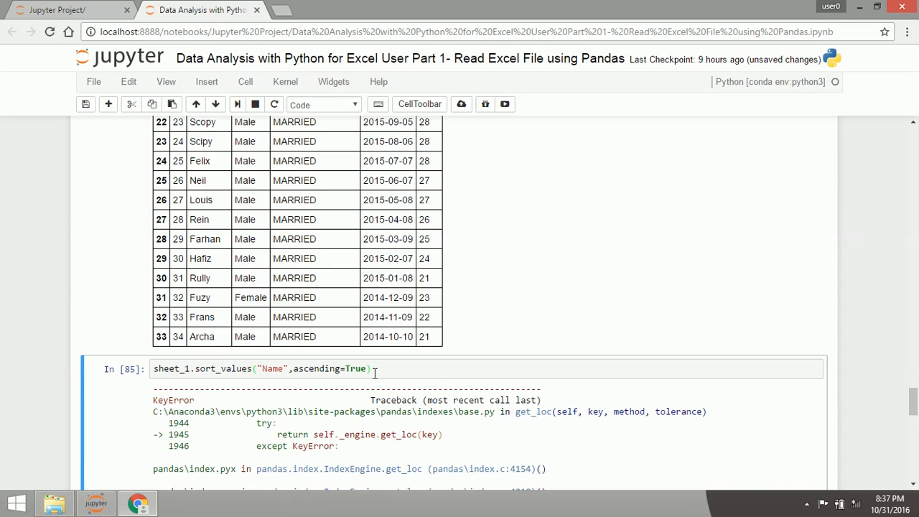
{"action": "scroll", "scroll_direction": "up", "scroll_amount": 3}
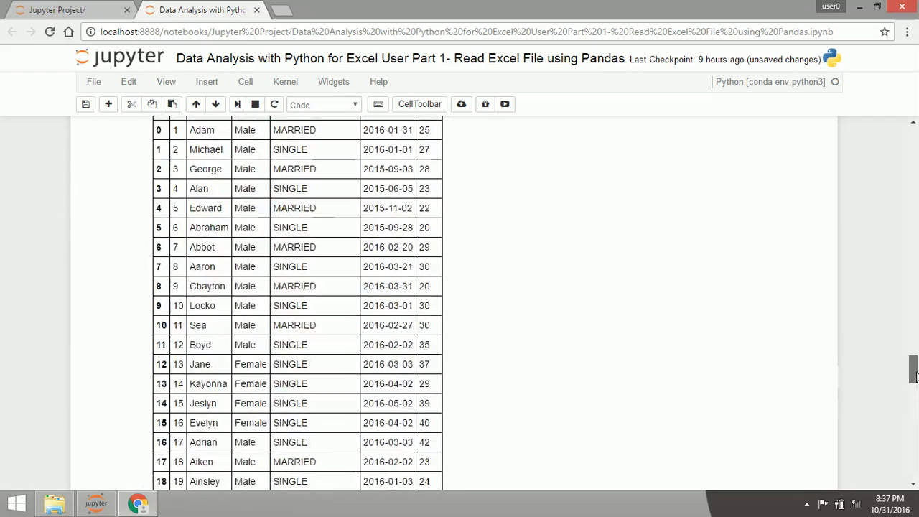
{"action": "scroll", "scroll_direction": "down", "scroll_amount": 3}
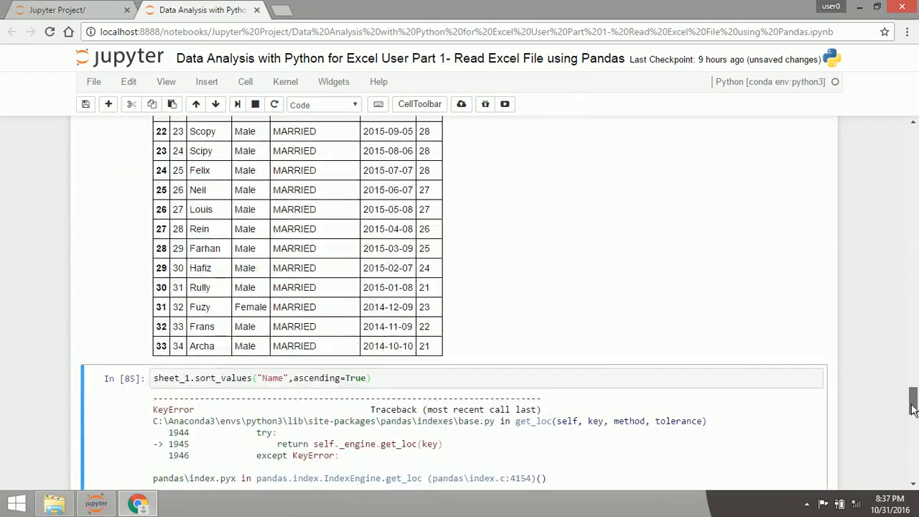
{"action": "scroll", "scroll_direction": "down", "scroll_amount": 3}
{"action": "type", "text": "AME"}
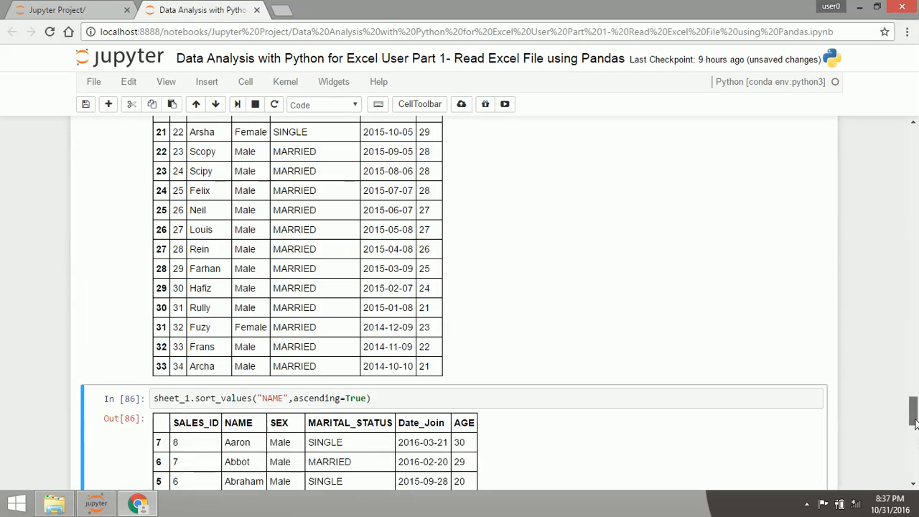
{"action": "scroll", "scroll_direction": "down", "scroll_amount": 3}
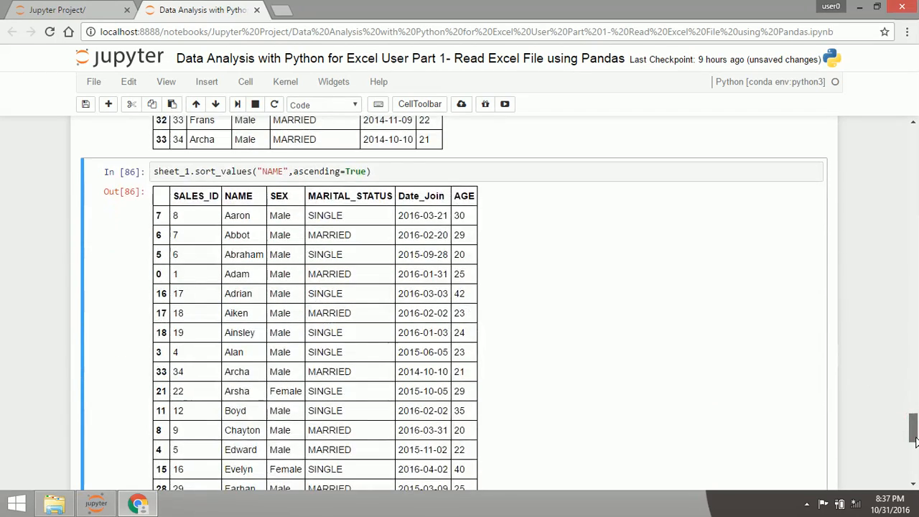
{"action": "scroll", "scroll_direction": "down", "scroll_amount": 3}
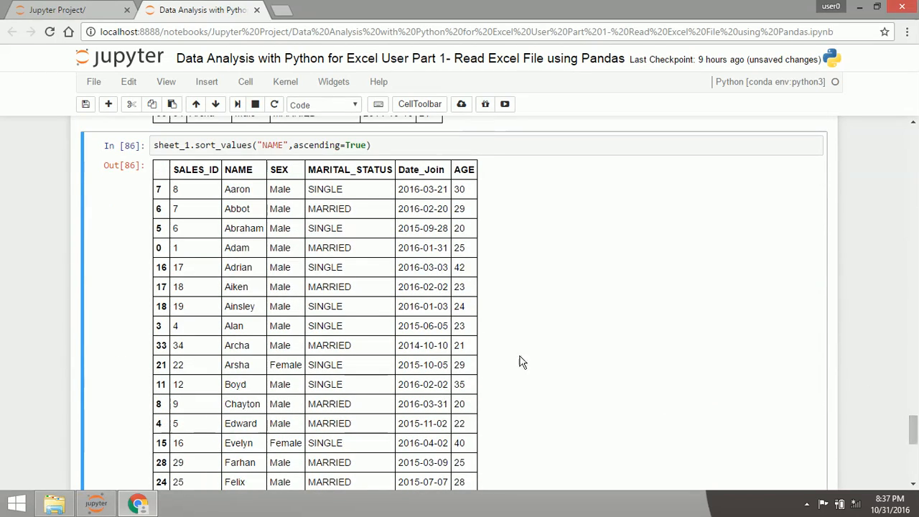
{"action": "mouse_move", "coordinate": [324, 129]}
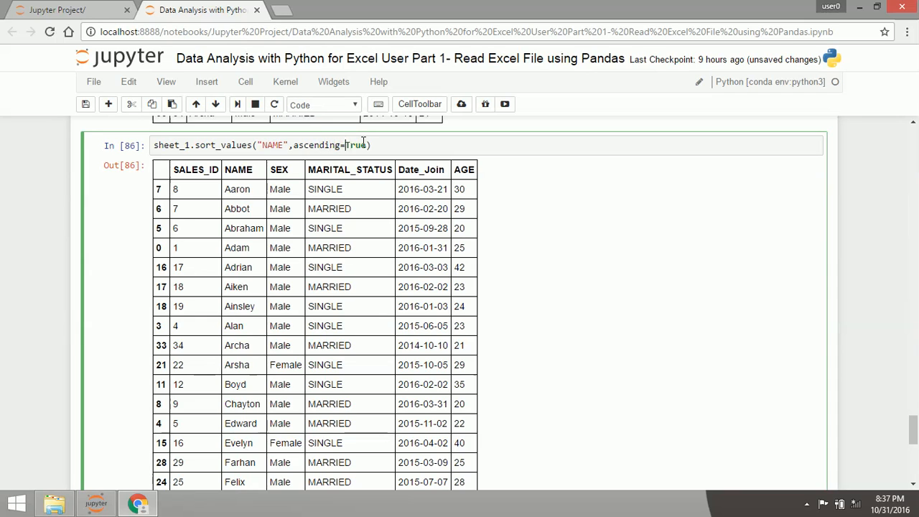
{"action": "double_click", "coordinate": [358, 145]}
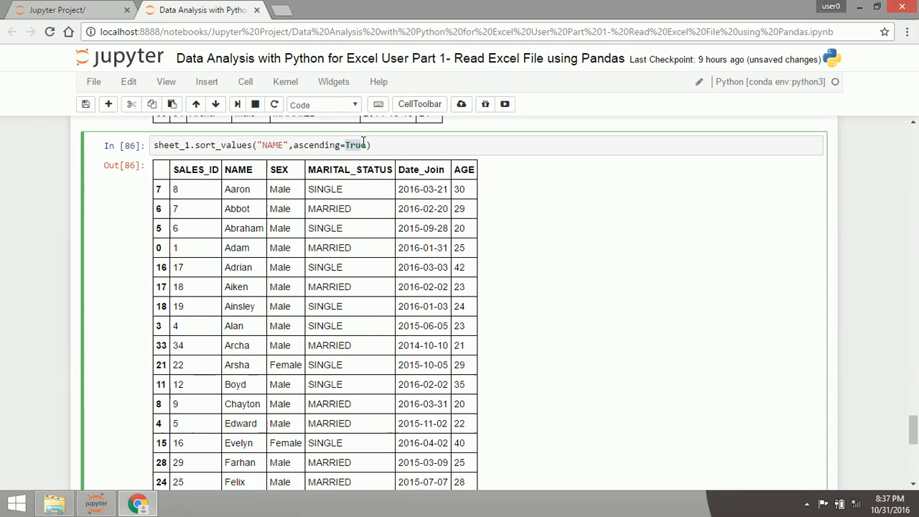
{"action": "type", "text": "Fals"}
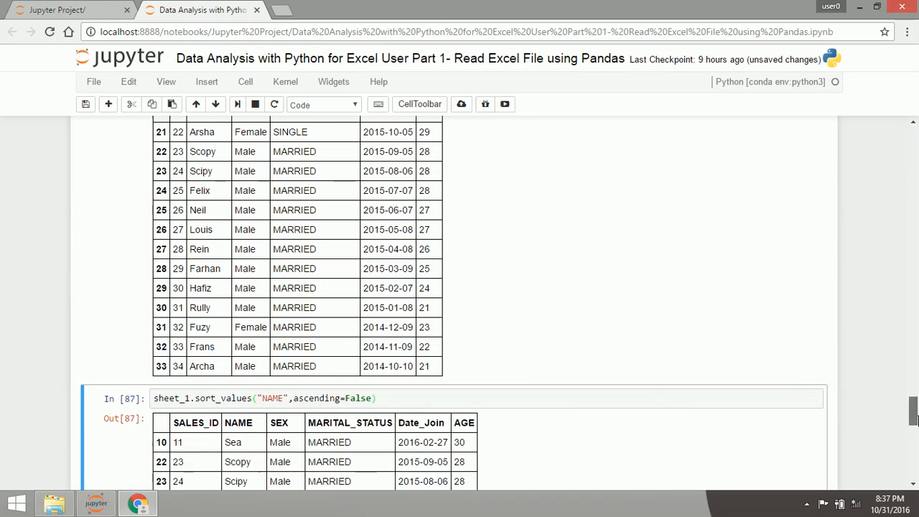
{"action": "scroll", "scroll_direction": "down", "scroll_amount": 3}
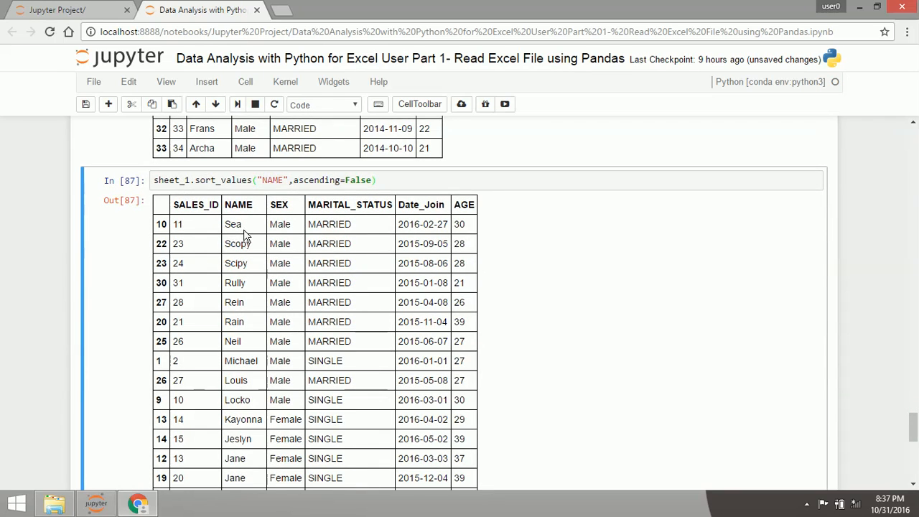
{"action": "mouse_move", "coordinate": [515, 316]}
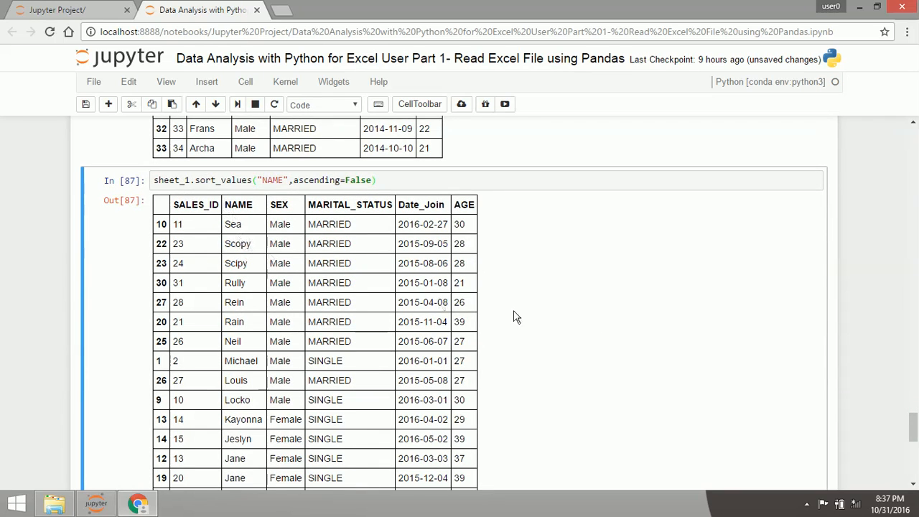
{"action": "scroll", "scroll_direction": "down", "scroll_amount": 3}
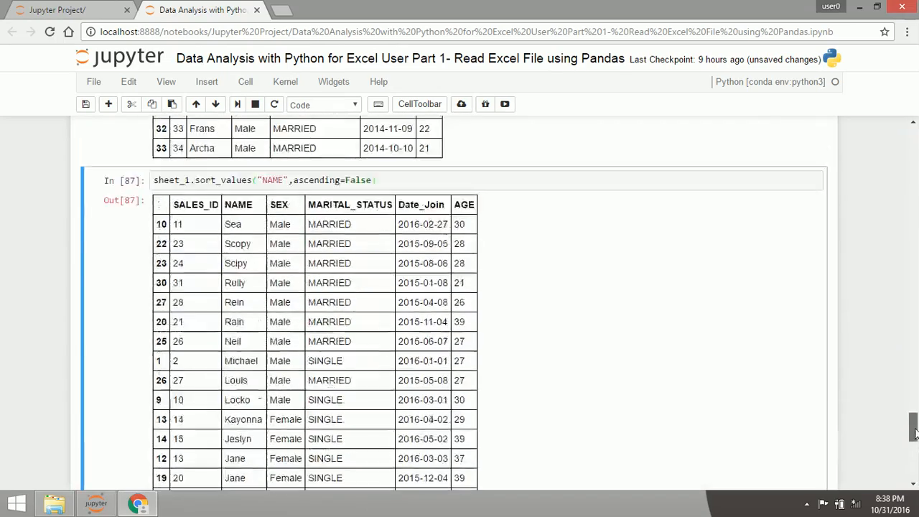
{"action": "scroll", "scroll_direction": "down", "scroll_amount": 3}
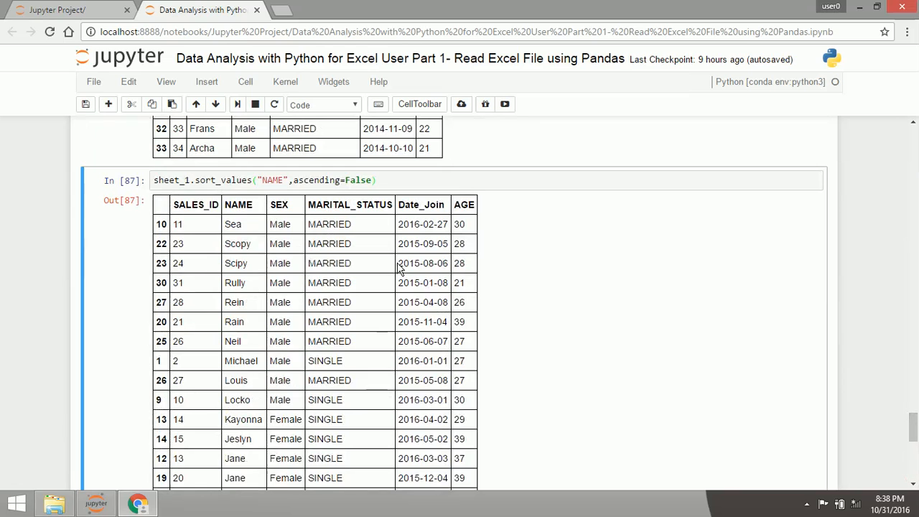
{"action": "mouse_move", "coordinate": [492, 200]}
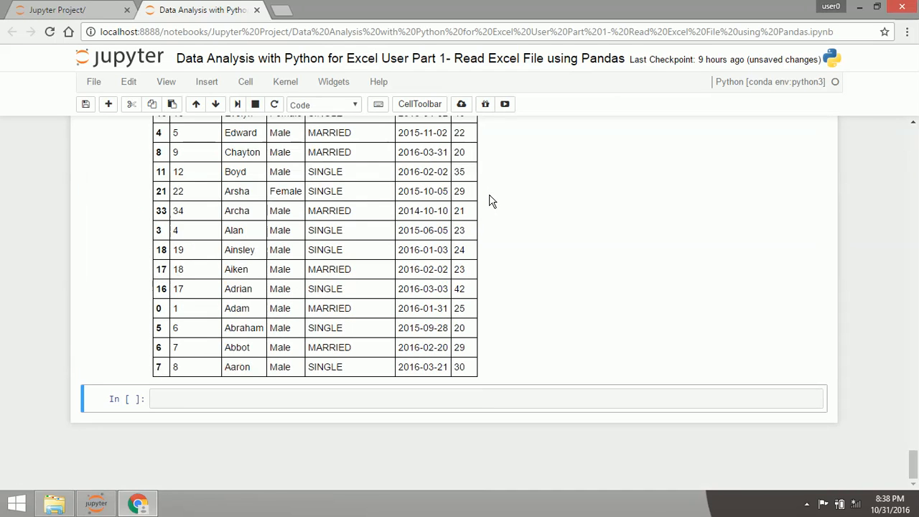
Add a '#Pivot' cell that displays sheet_2's regional January–December sales table.
{"action": "type", "text": "#"}
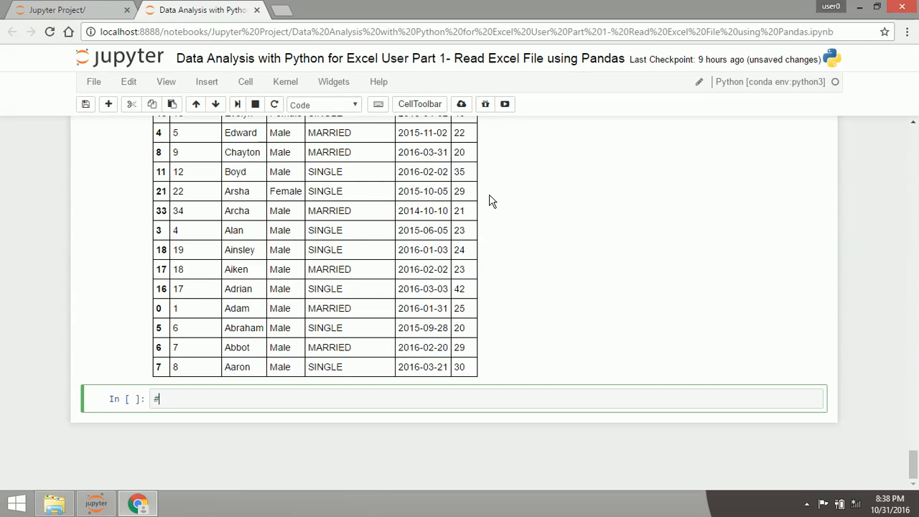
{"action": "type", "text": "#"}
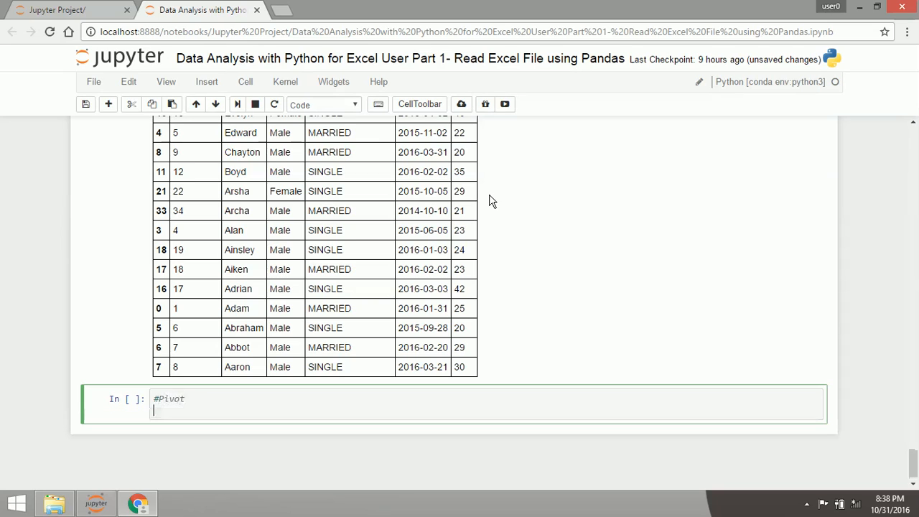
{"action": "type", "text": "s"}
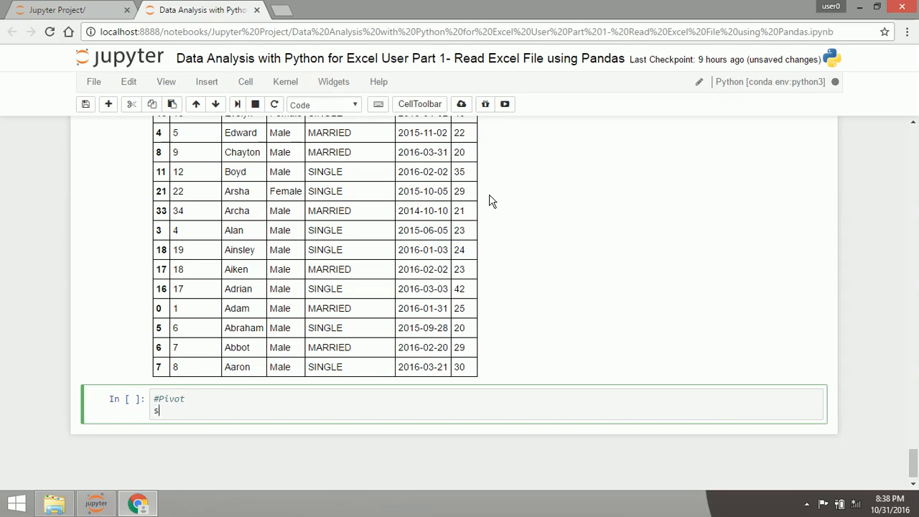
{"action": "key", "text": "Tab"}
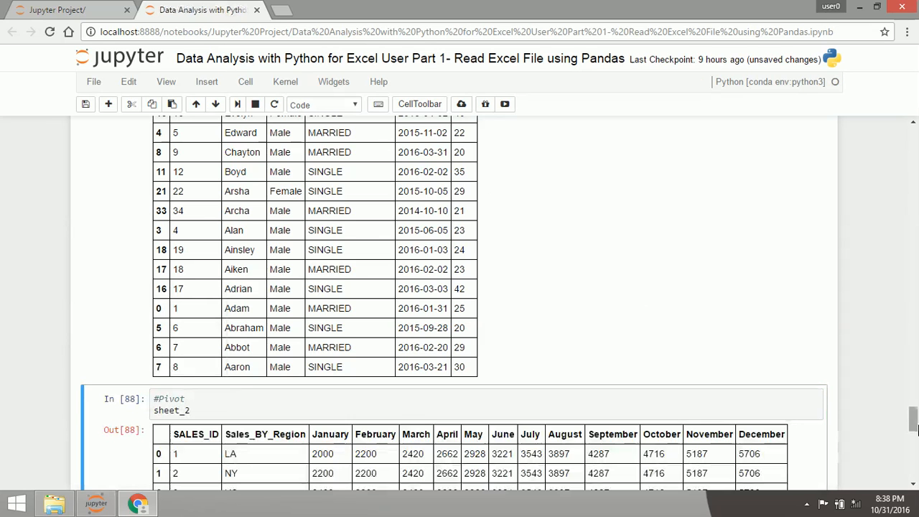
{"action": "scroll", "scroll_direction": "down", "scroll_amount": 3}
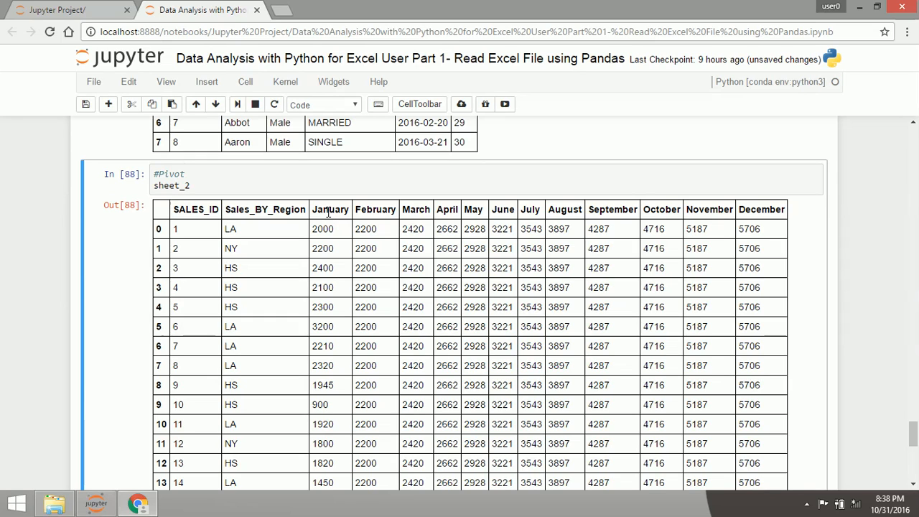
{"action": "mouse_move", "coordinate": [831, 218]}
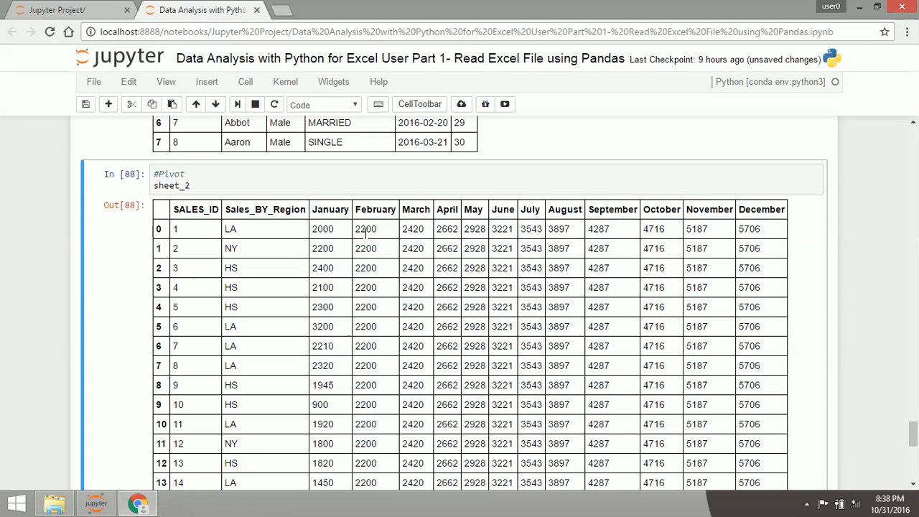
{"action": "mouse_move", "coordinate": [284, 221]}
{"action": "type", "text": ".p"}
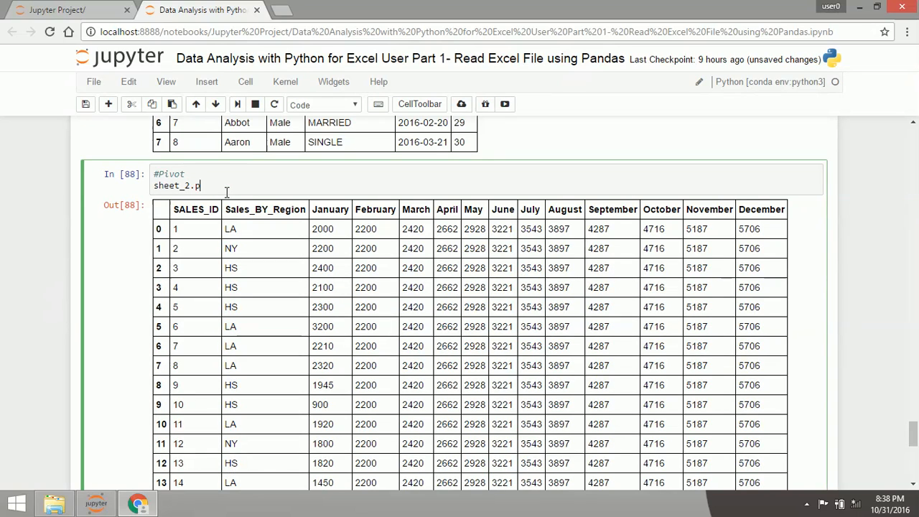
Begin a pivot_table call with values ["January".
{"action": "type", "text": "ivot_ta"}
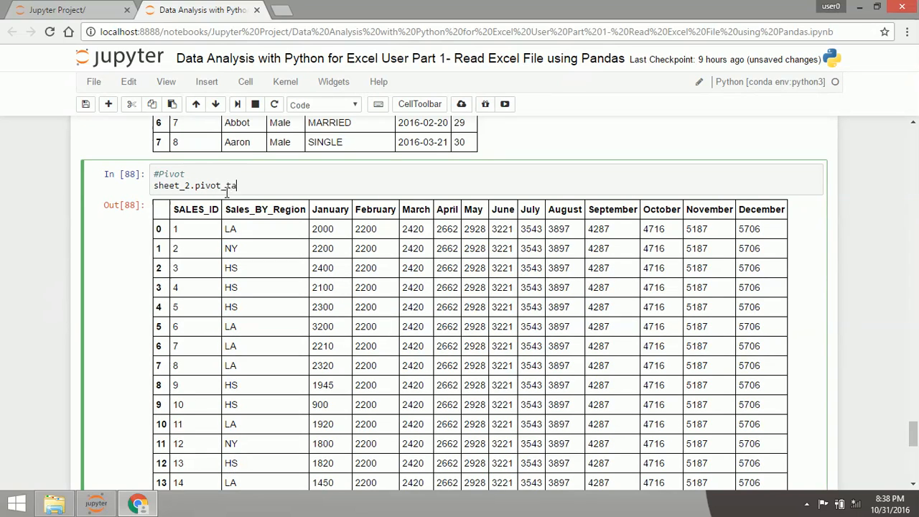
{"action": "type", "text": "ble"}
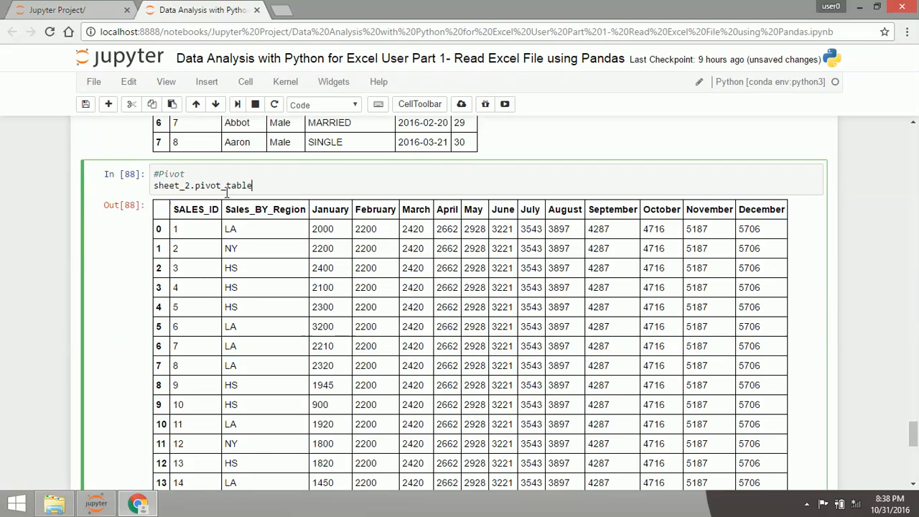
{"action": "type", "text": "()"}
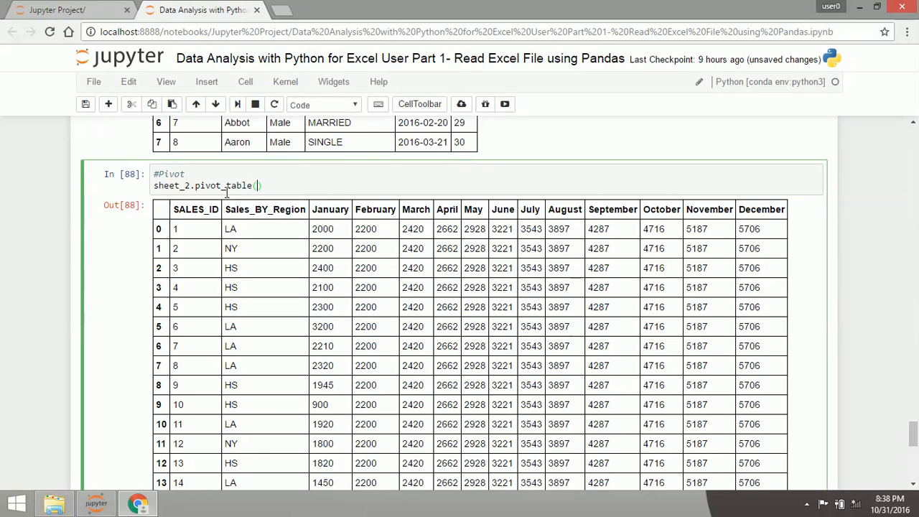
{"action": "type", "text": "\"\""}
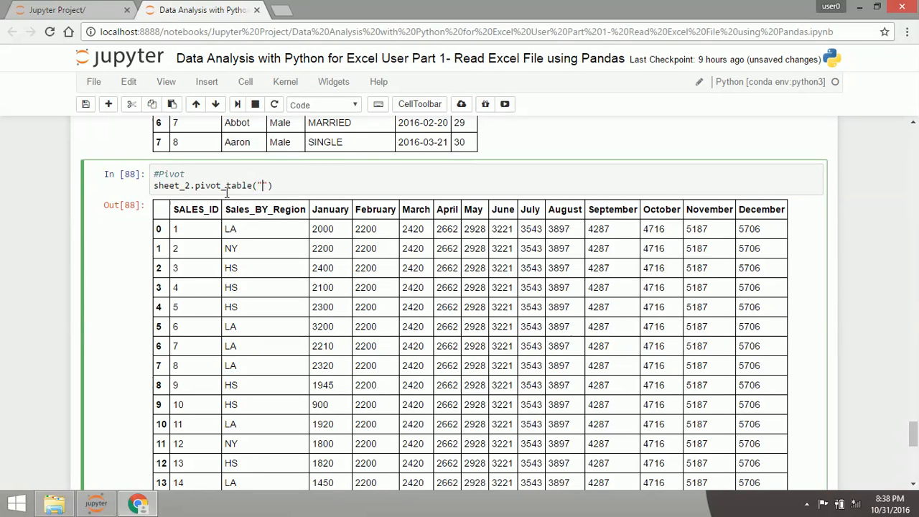
{"action": "type", "text": "value"}
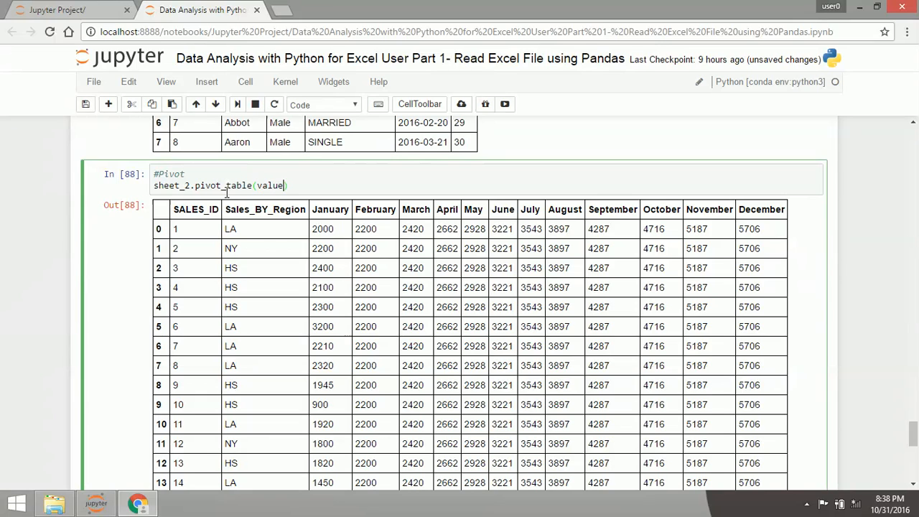
{"action": "type", "text": "s"}
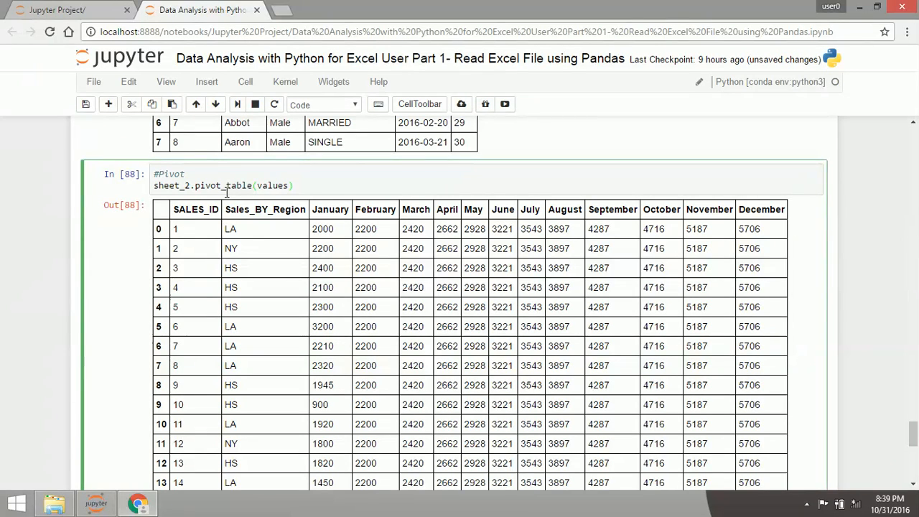
{"action": "type", "text": "[\"\"]"}
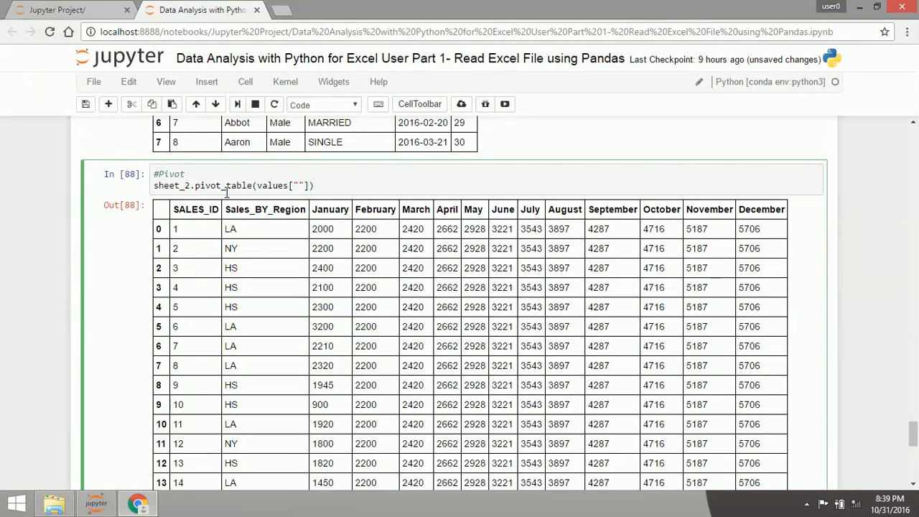
{"action": "type", "text": "January"}
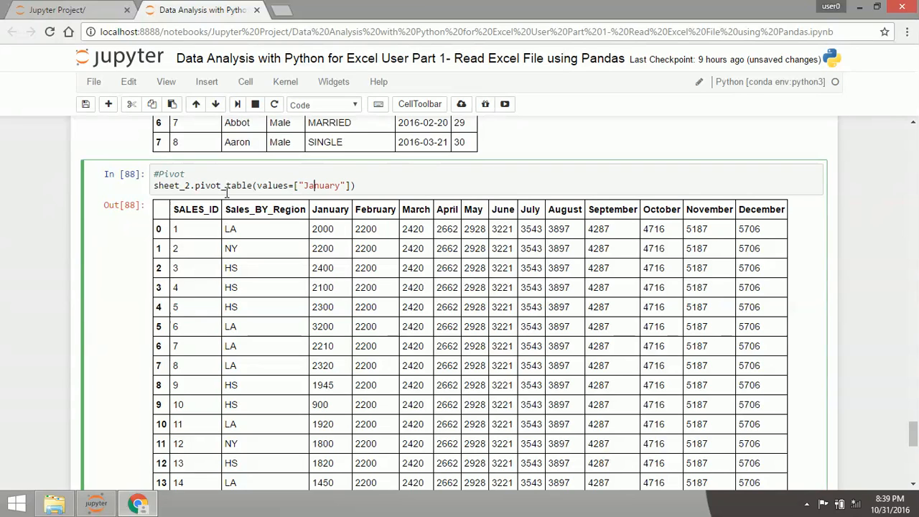
Add December, index=Sales_BY_Region and aggfunc="sum", then run, producing a NameError.
{"action": "type", "text": ",\"D"}
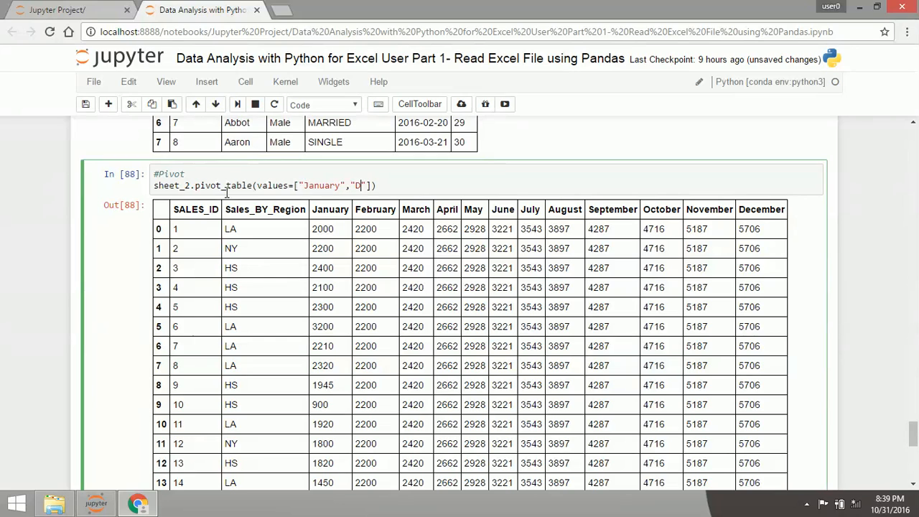
{"action": "type", "text": "ecember"}
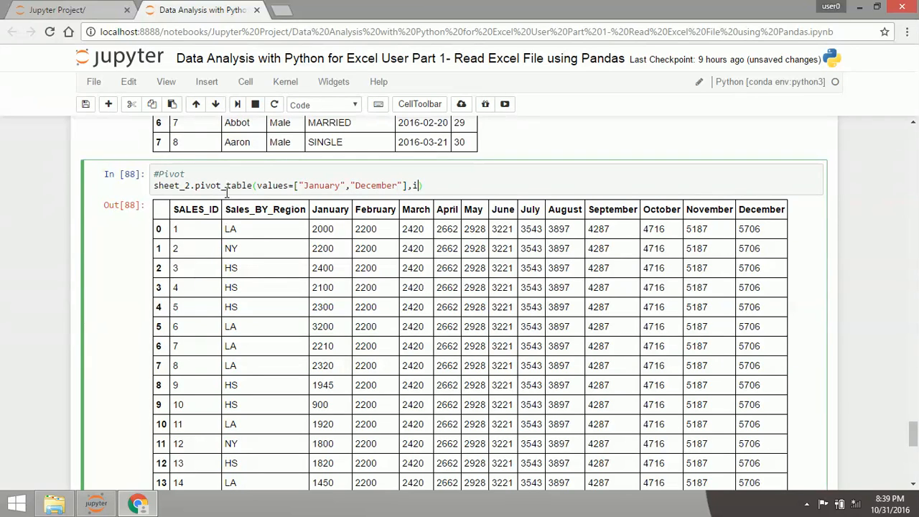
{"action": "type", "text": "ndex="}
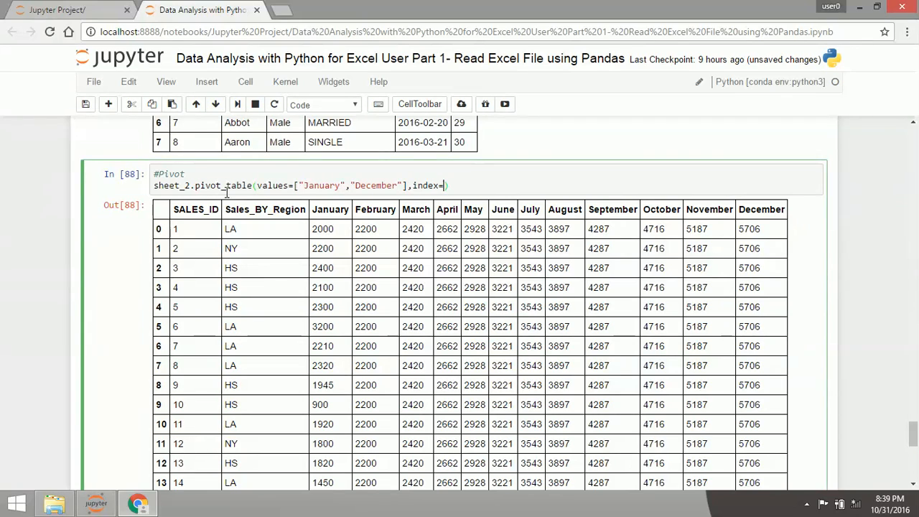
{"action": "type", "text": "Sales"}
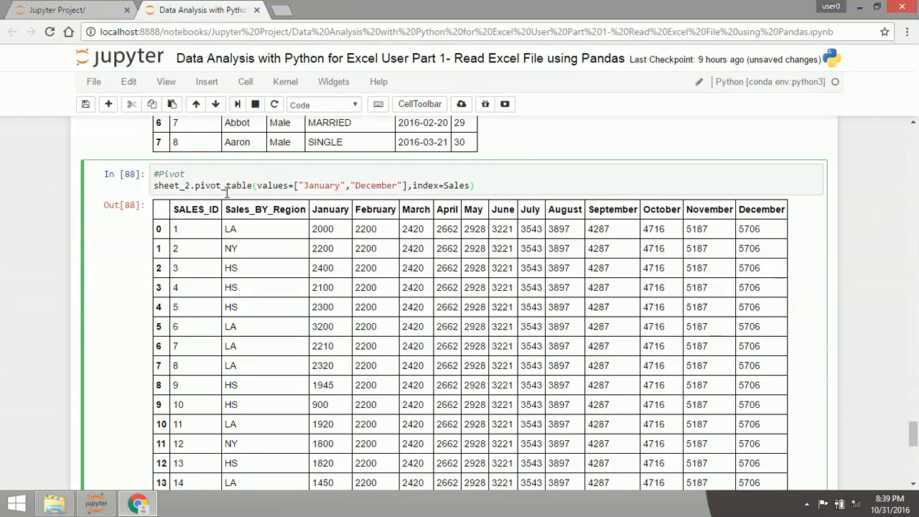
{"action": "type", "text": "_BY_"}
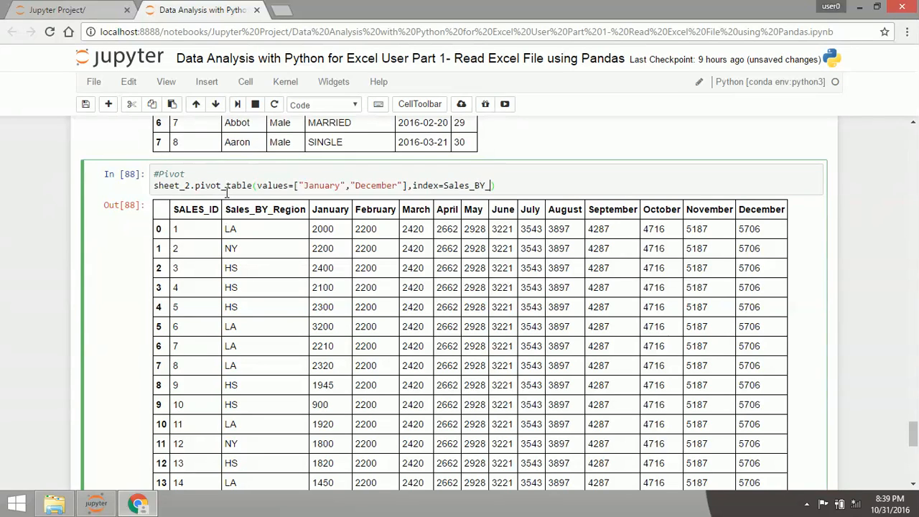
{"action": "type", "text": "Region)"}
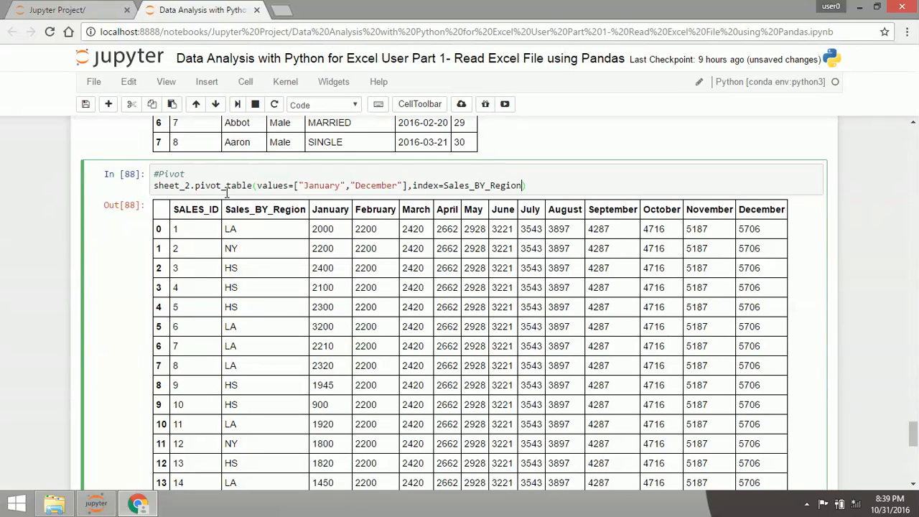
{"action": "type", "text": ",ag"}
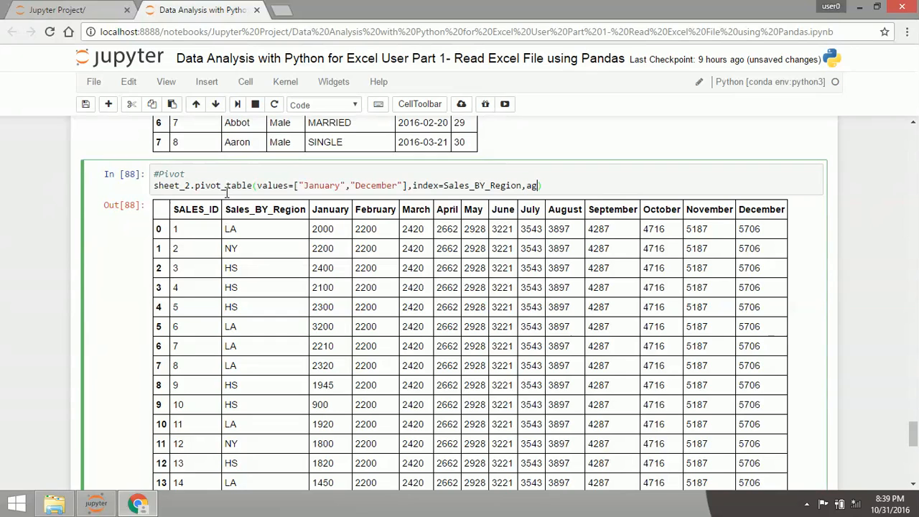
{"action": "type", "text": "gfunc=)"}
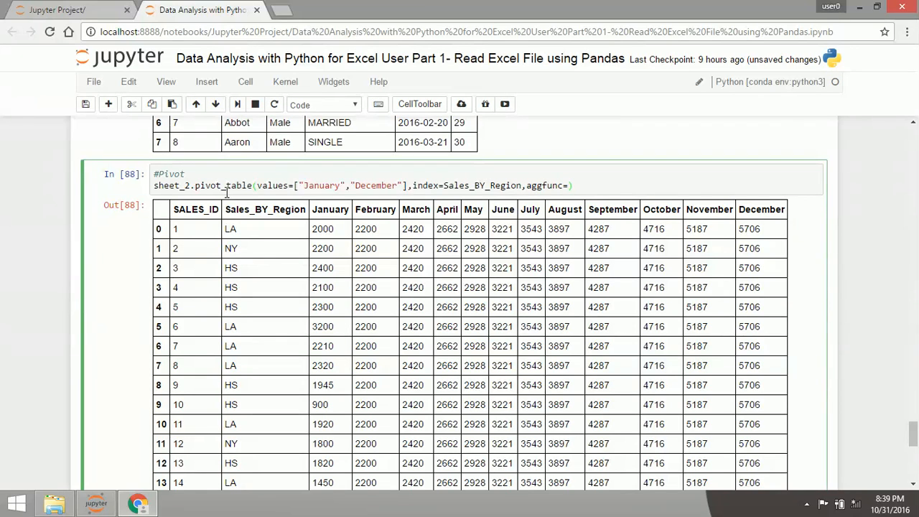
{"action": "type", "text": "\"sum"}
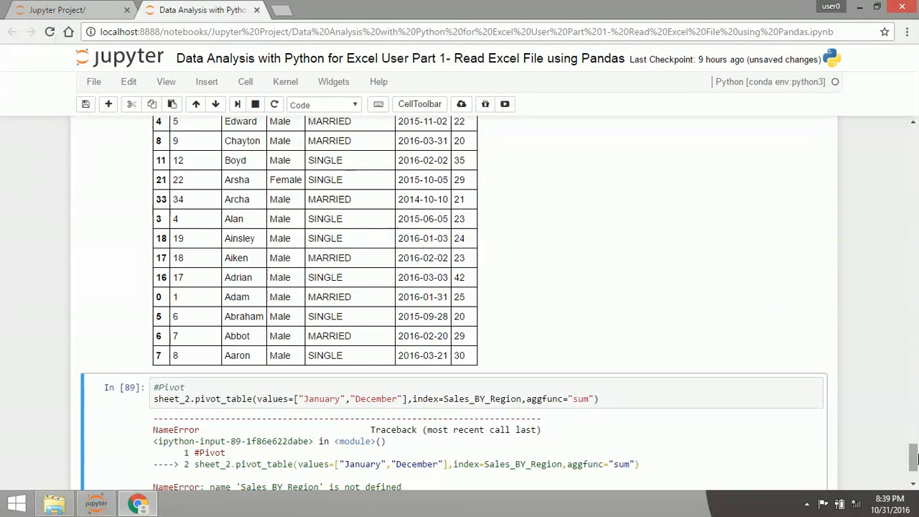
Quote "Sales_BY_Region" and view December and January sales summed per region.
{"action": "scroll", "scroll_direction": "down", "scroll_amount": 3}
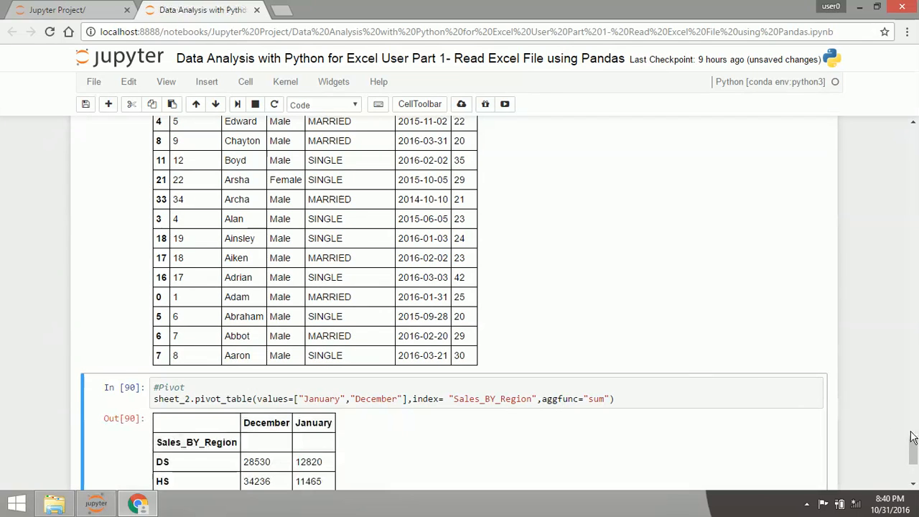
{"action": "scroll", "scroll_direction": "down", "scroll_amount": 3}
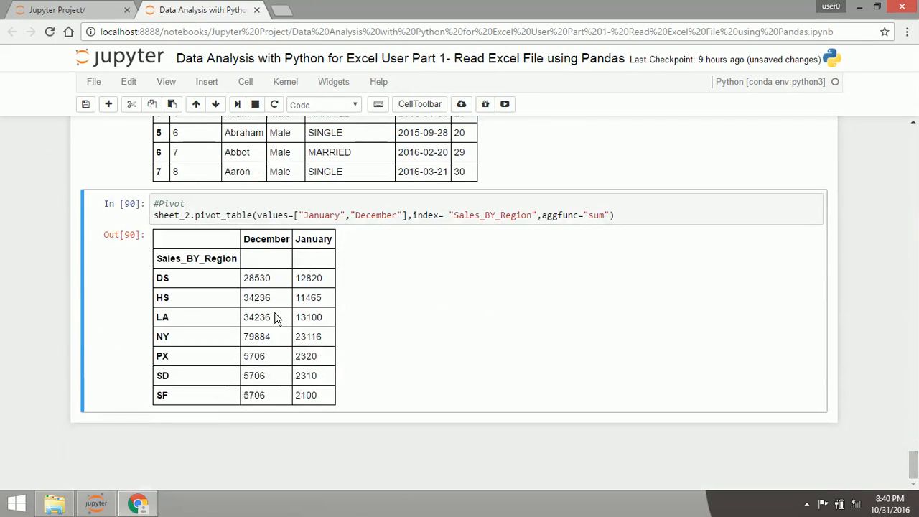
{"action": "mouse_move", "coordinate": [289, 308]}
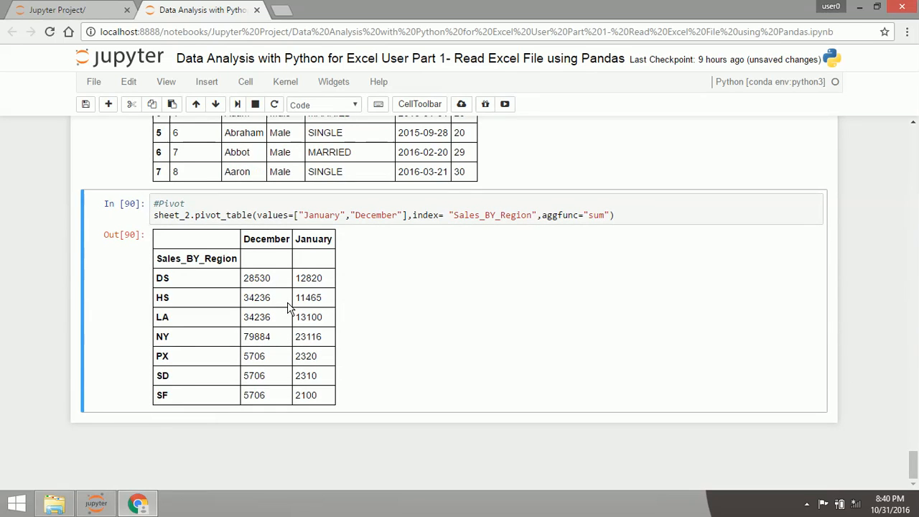
{"action": "mouse_move", "coordinate": [285, 256]}
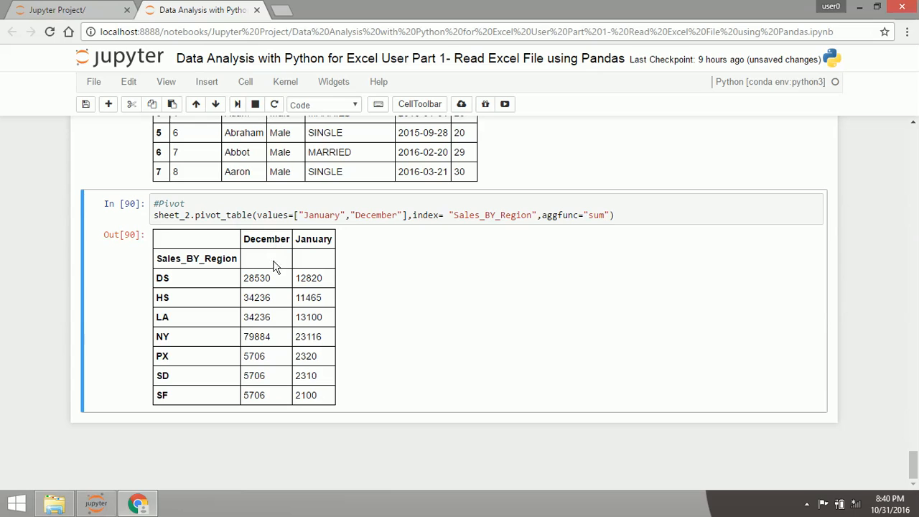
{"action": "mouse_move", "coordinate": [170, 297]}
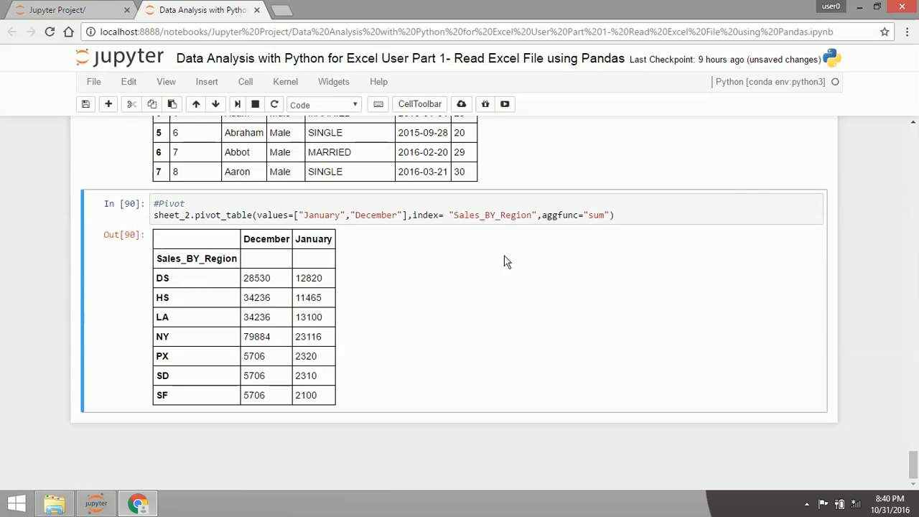
{"action": "left_click", "coordinate": [698, 216]}
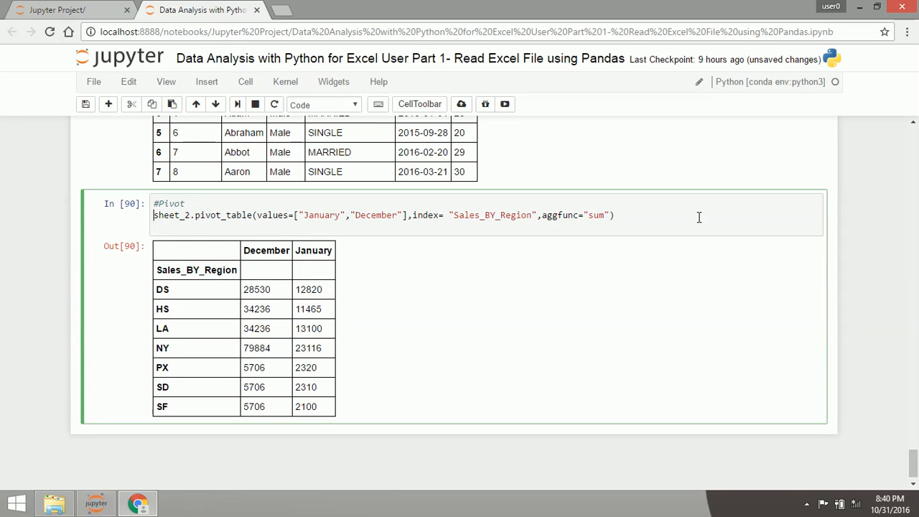
Assign the pivot table to pivot and print it with print(pivot, "\n").
{"action": "type", "text": "pivot ="}
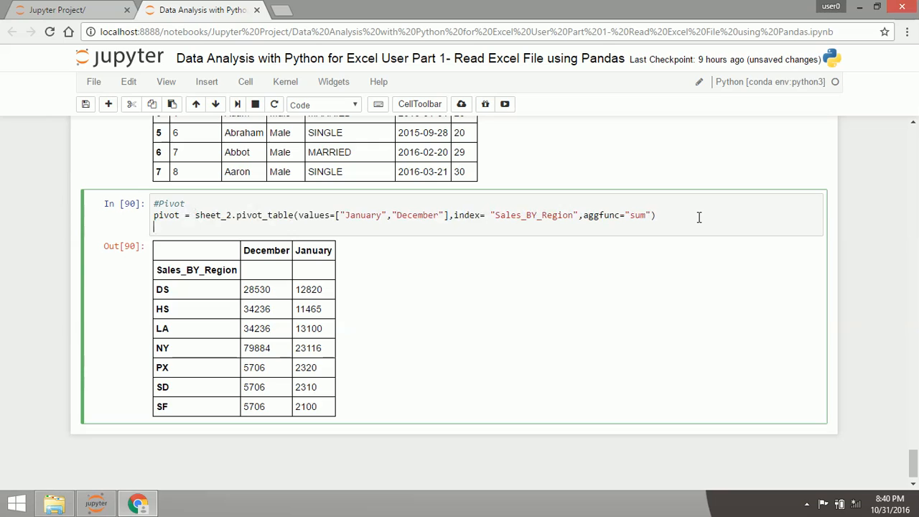
{"action": "type", "text": "print()"}
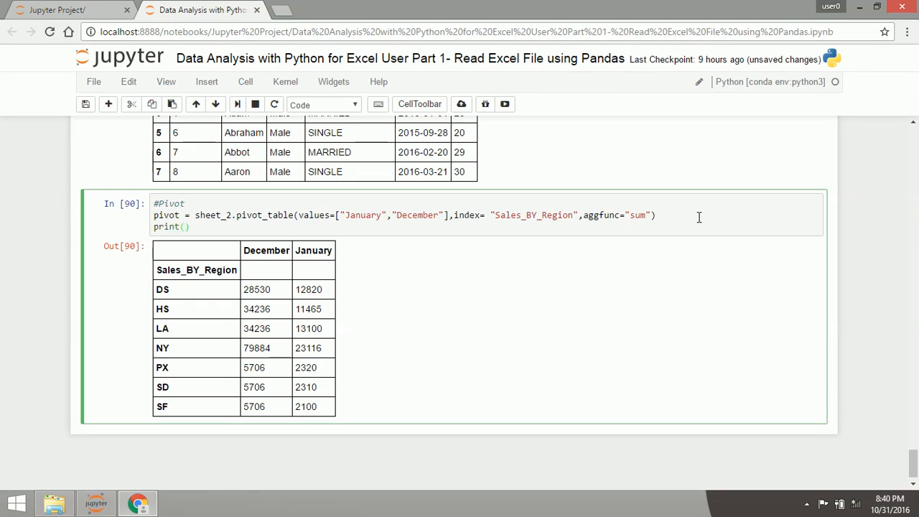
{"action": "left_click", "coordinate": [184, 226]}
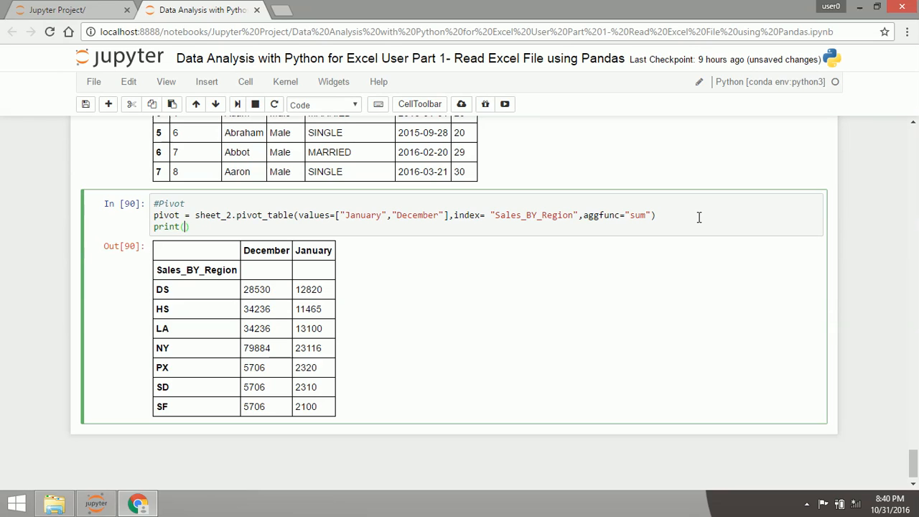
{"action": "type", "text": "pivot"}
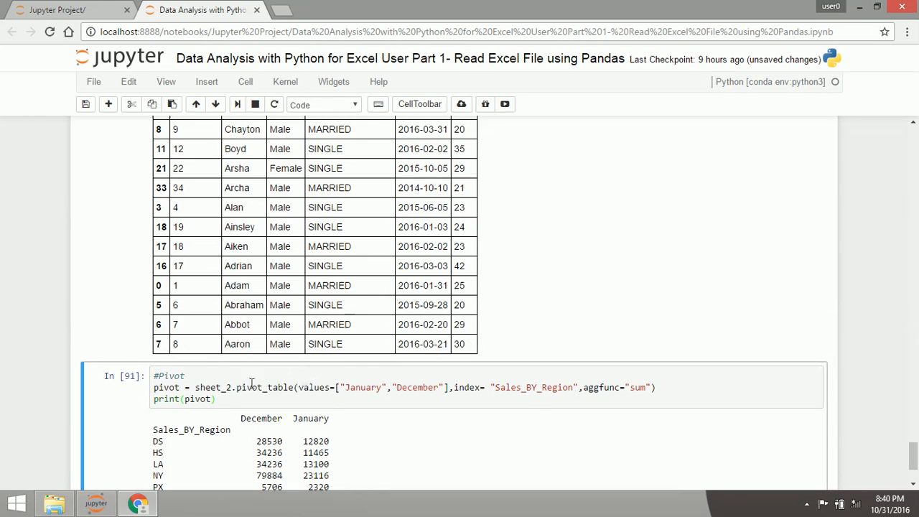
{"action": "left_click", "coordinate": [210, 399]}
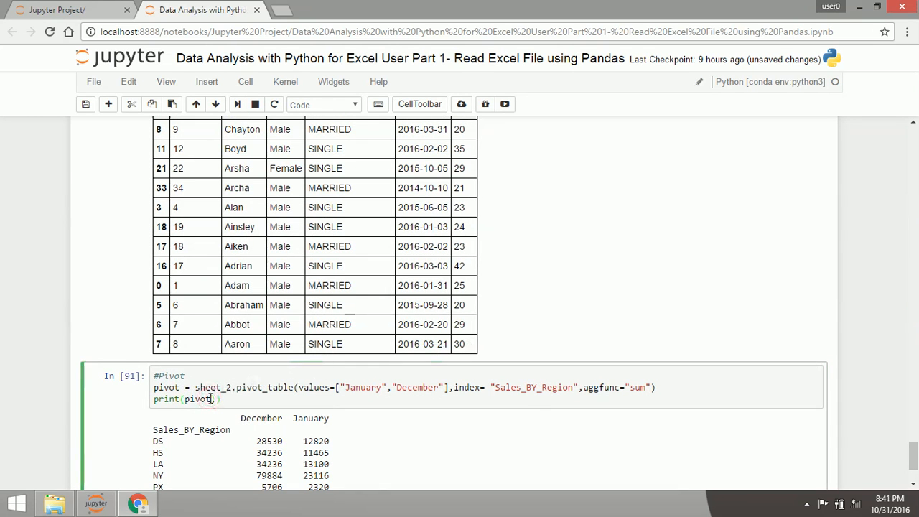
{"action": "type", "text": ", \"/\""}
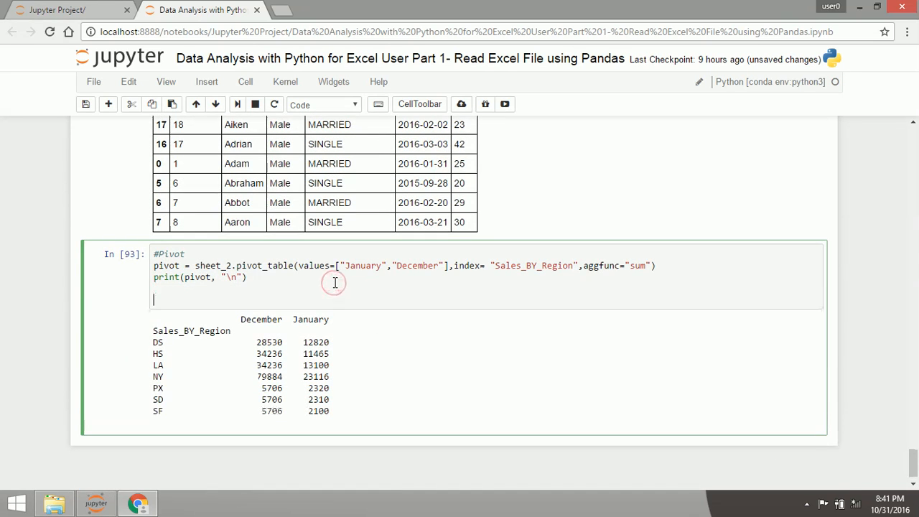
Add print(pivot.describe()) to output count, mean, std and quartile statistics.
{"action": "type", "text": "print("}
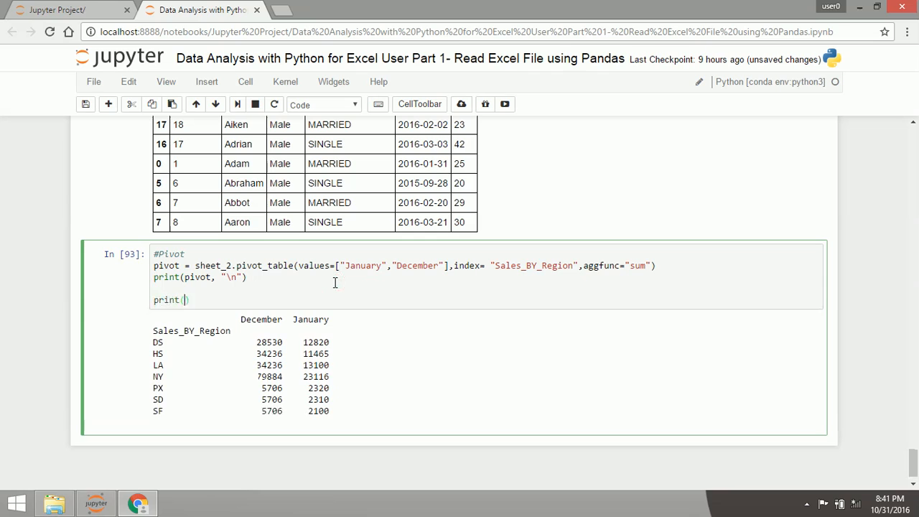
{"action": "type", "text": "pivot"}
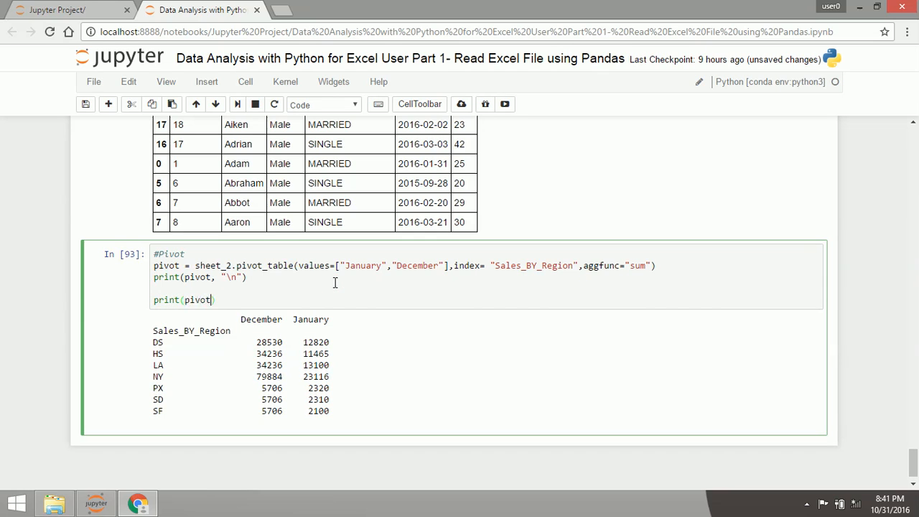
{"action": "type", "text": ".descr"}
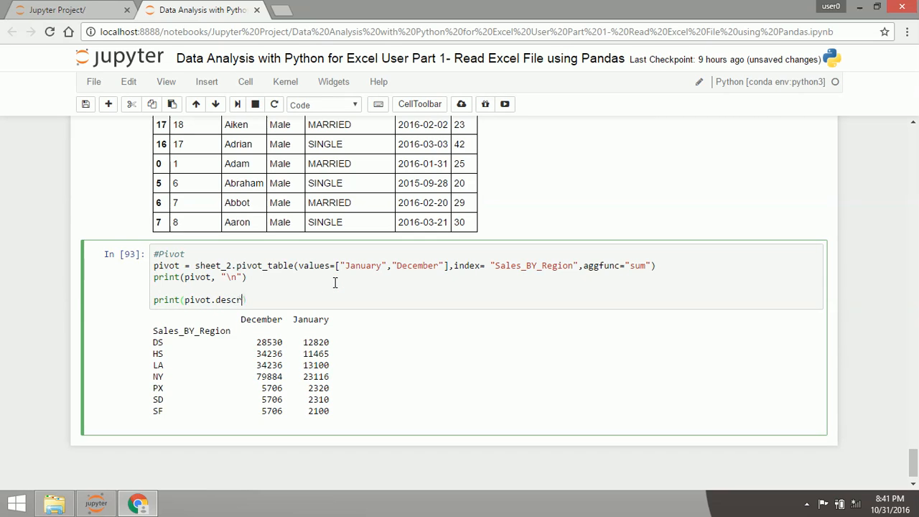
{"action": "type", "text": "ibe()"}
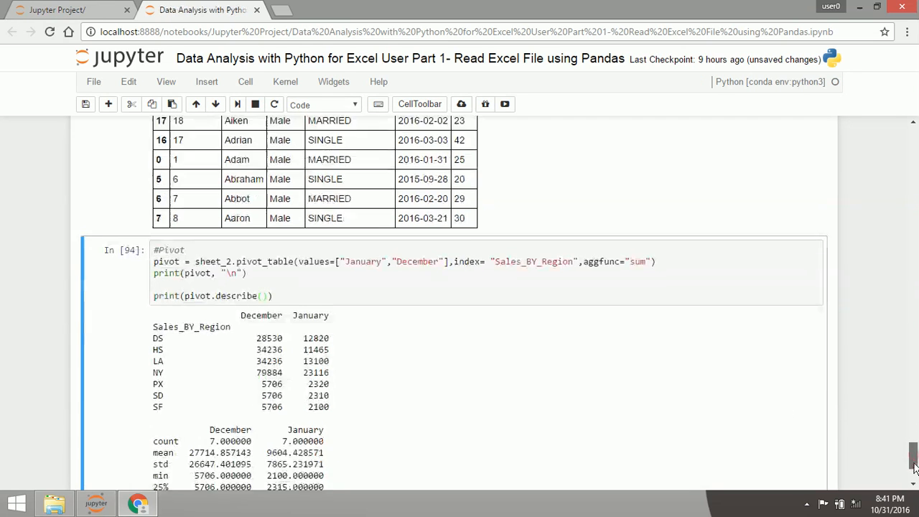
{"action": "scroll", "scroll_direction": "down", "scroll_amount": 3}
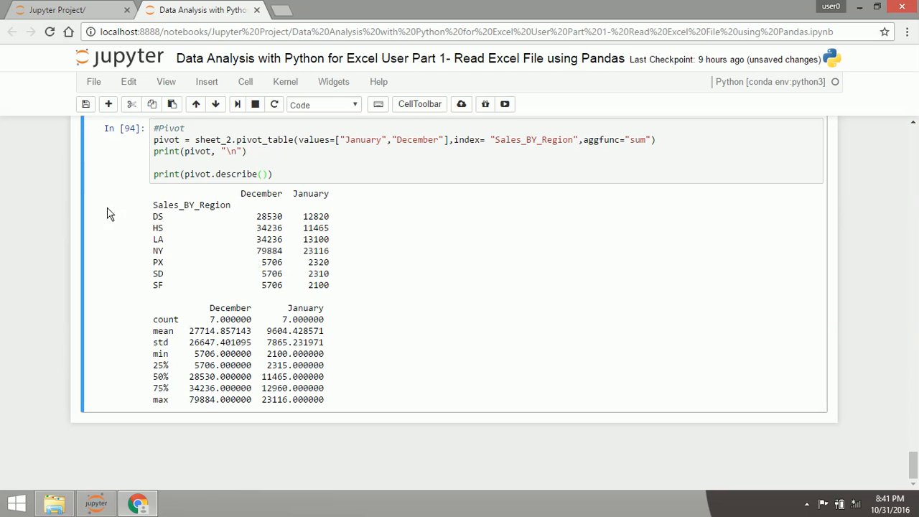
{"action": "mouse_move", "coordinate": [206, 264]}
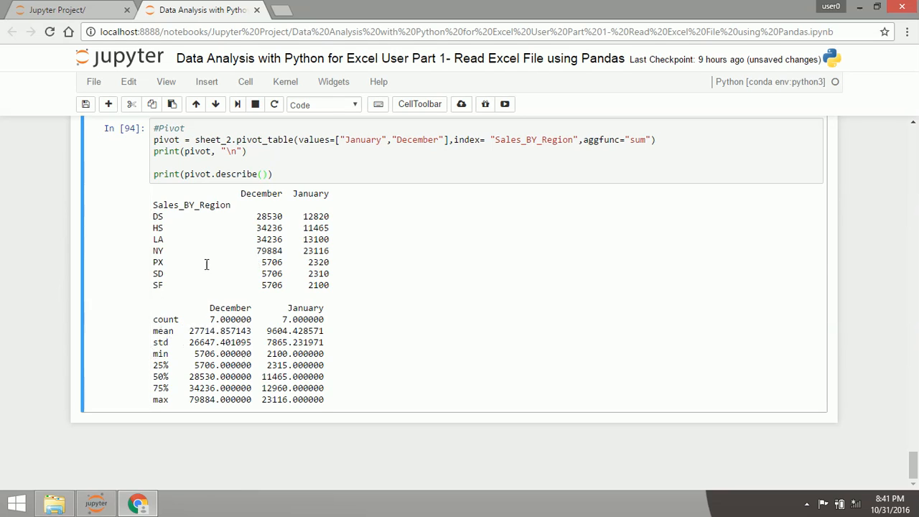
{"action": "mouse_move", "coordinate": [275, 353]}
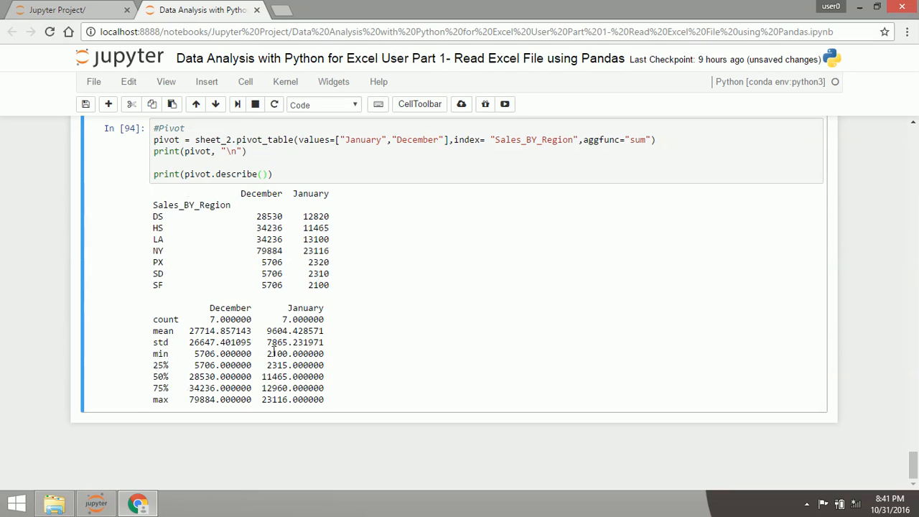
{"action": "mouse_move", "coordinate": [226, 330]}
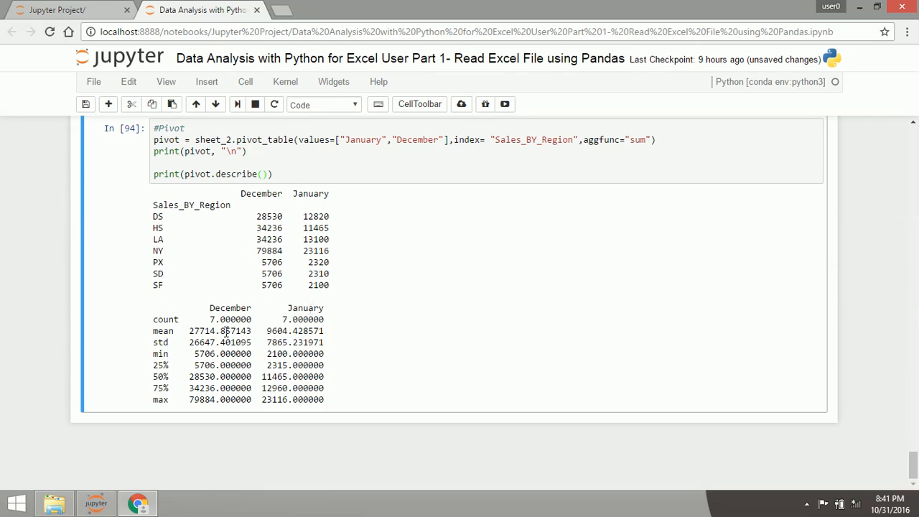
{"action": "mouse_move", "coordinate": [359, 409]}
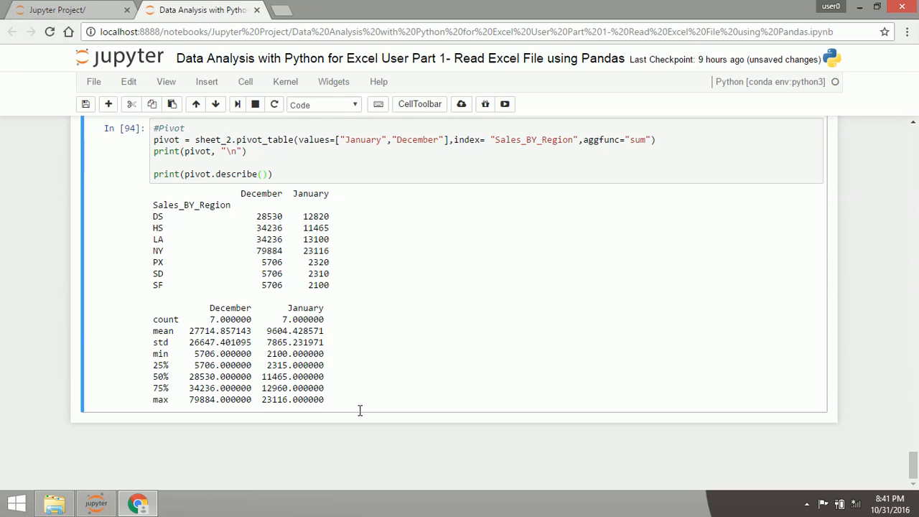
{"action": "mouse_move", "coordinate": [816, 287]}
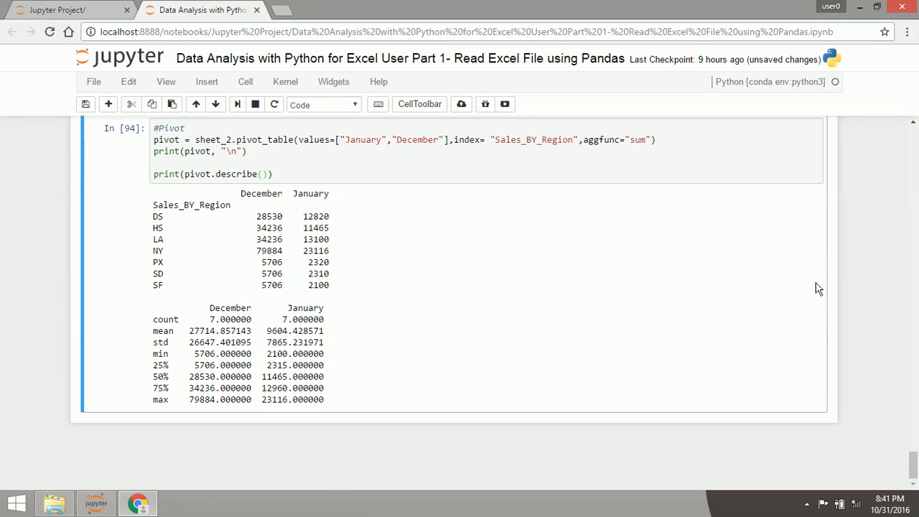
{"action": "mouse_move", "coordinate": [406, 483]}
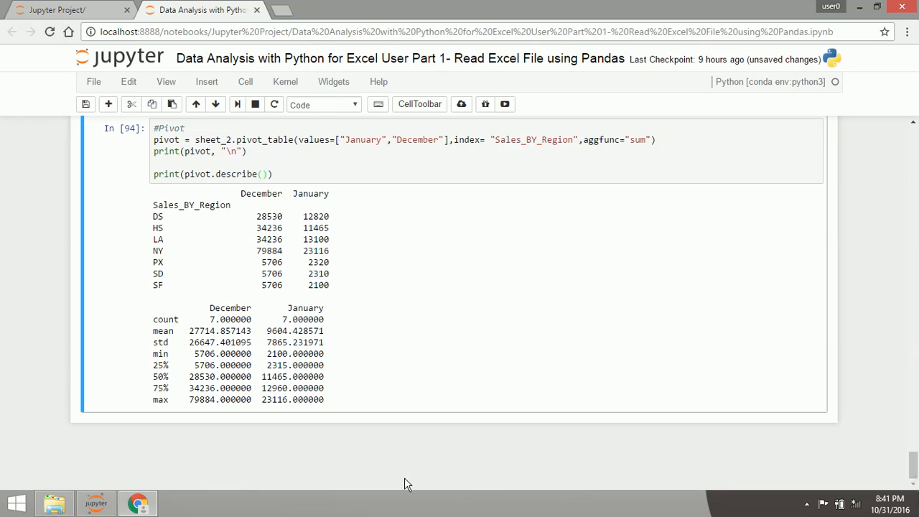